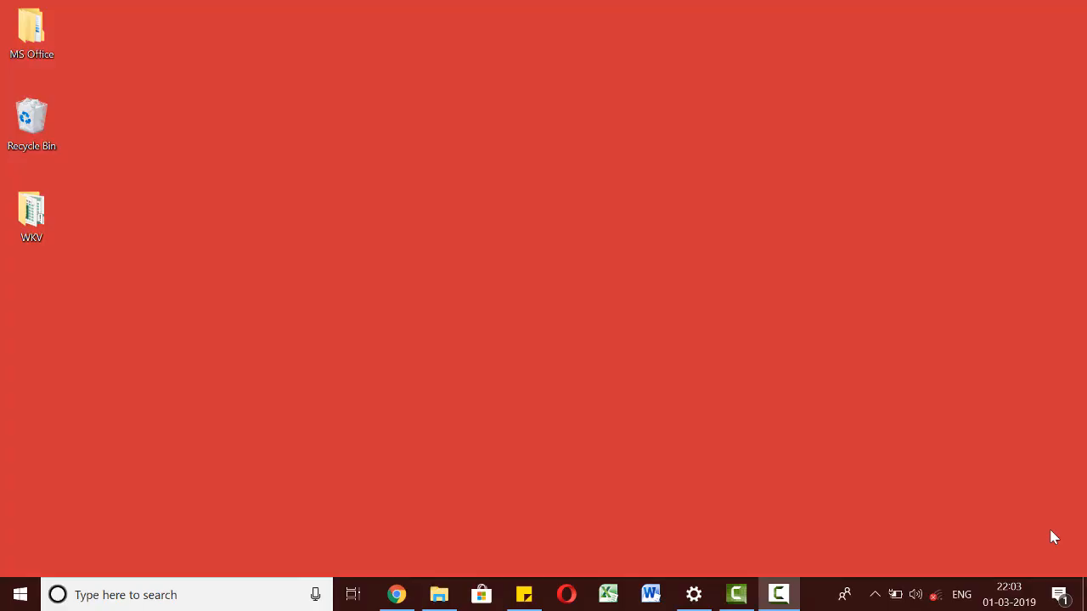
pyautogui.moveTo(210, 584)
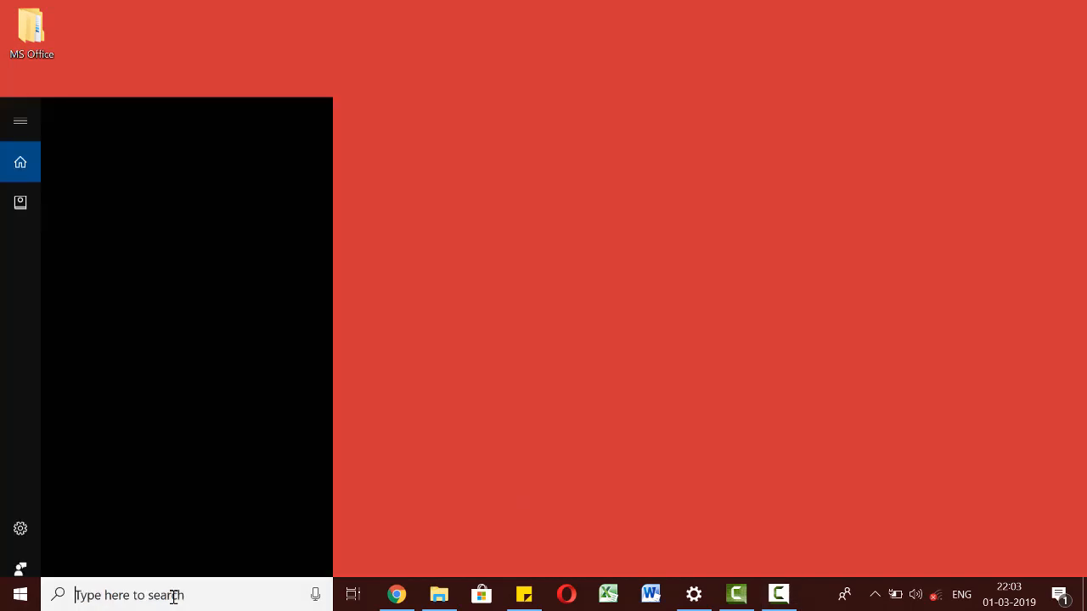
# - Search Windows for 'excel' and launch Microsoft Excel 2010 into a blank Book1
pyautogui.write('excel')
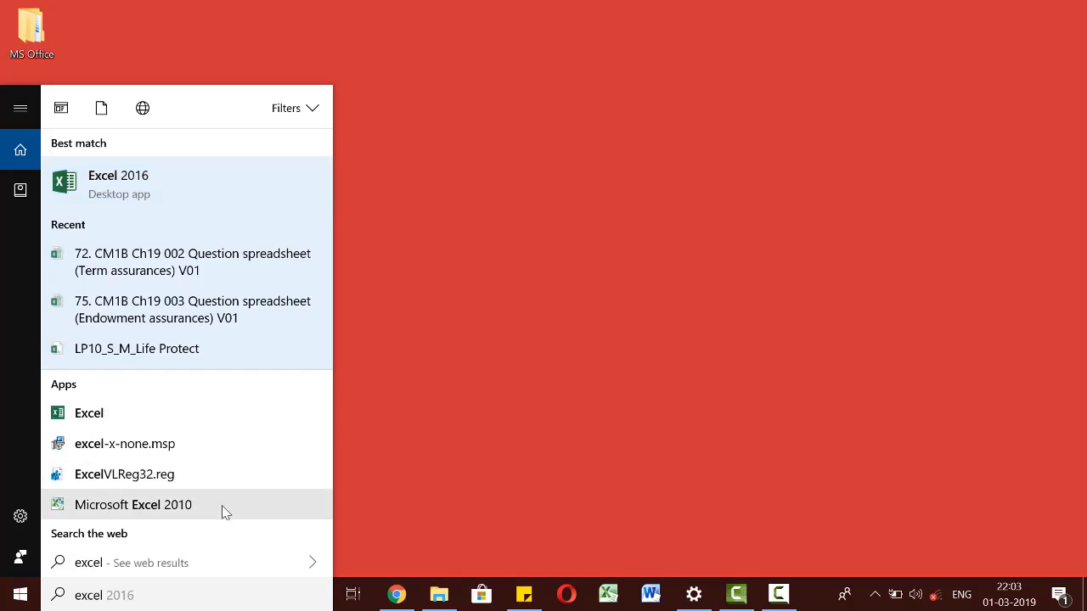
pyautogui.click(132, 504)
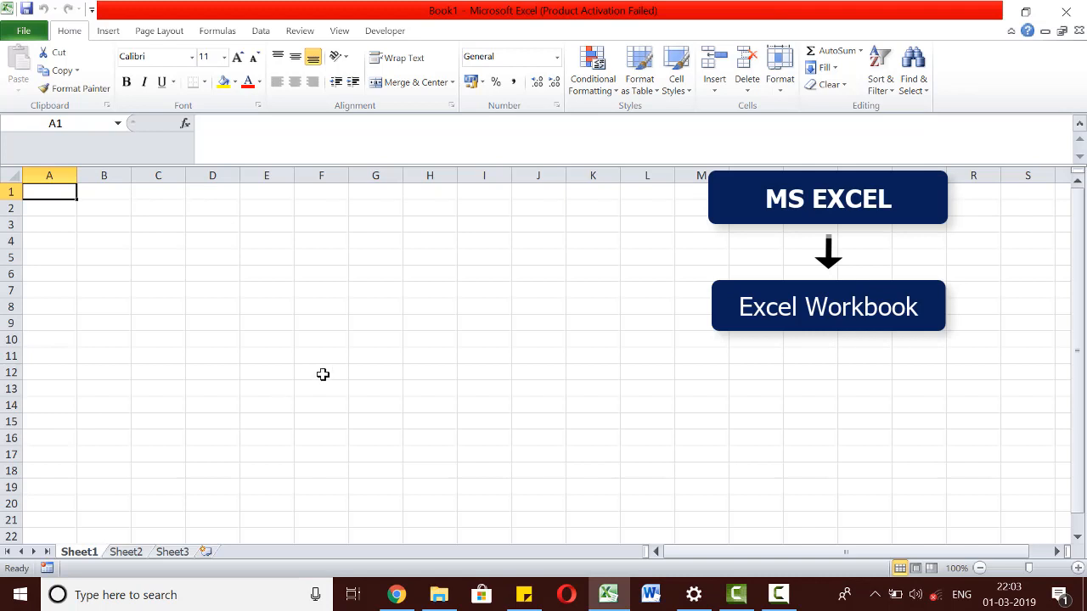
pyautogui.moveTo(299, 385)
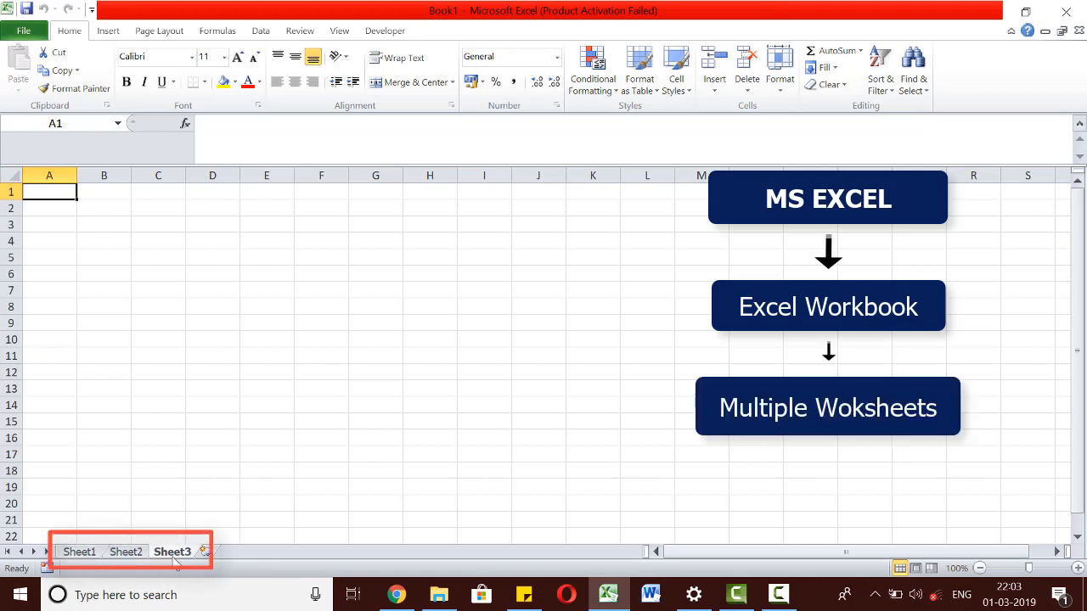
# - Switch among Sheet1, Sheet2 and Sheet3, also using Ctrl+Page Down, ending on Sheet1
pyautogui.click(79, 552)
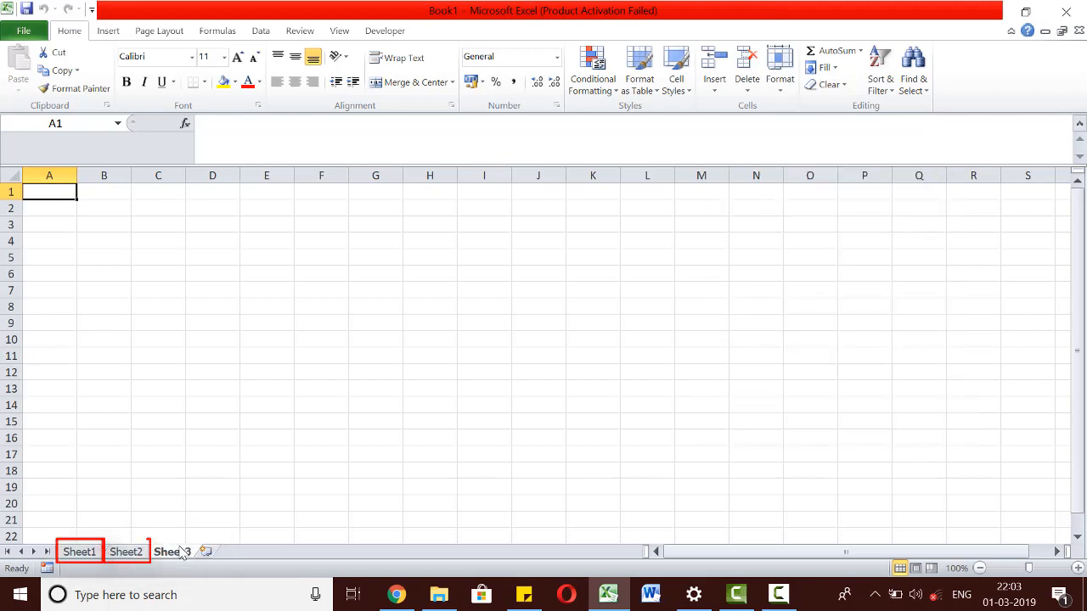
pyautogui.click(173, 552)
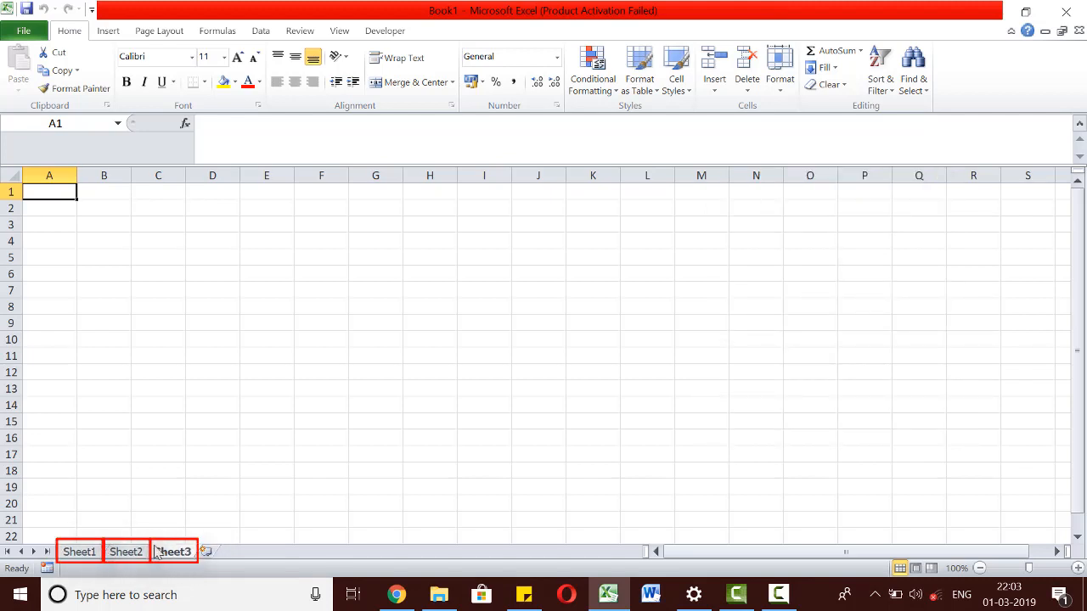
pyautogui.click(78, 552)
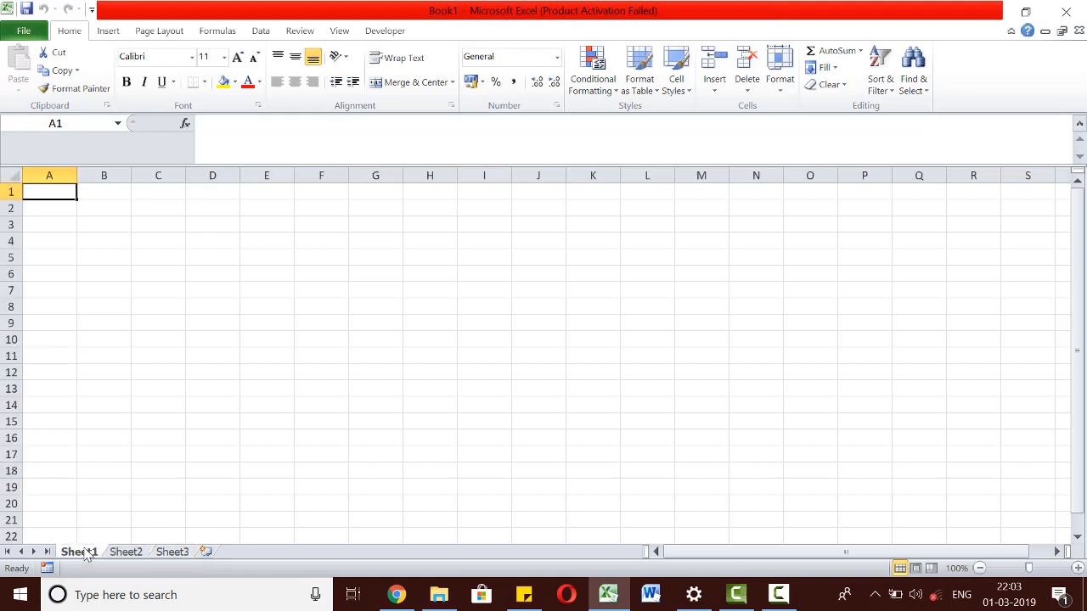
pyautogui.click(126, 552)
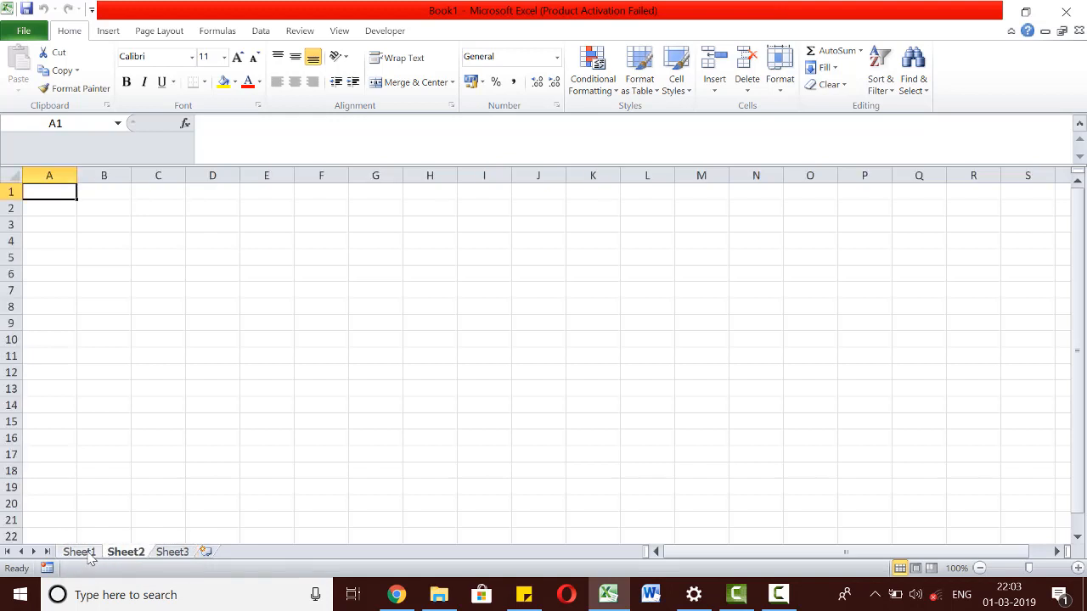
pyautogui.click(78, 552)
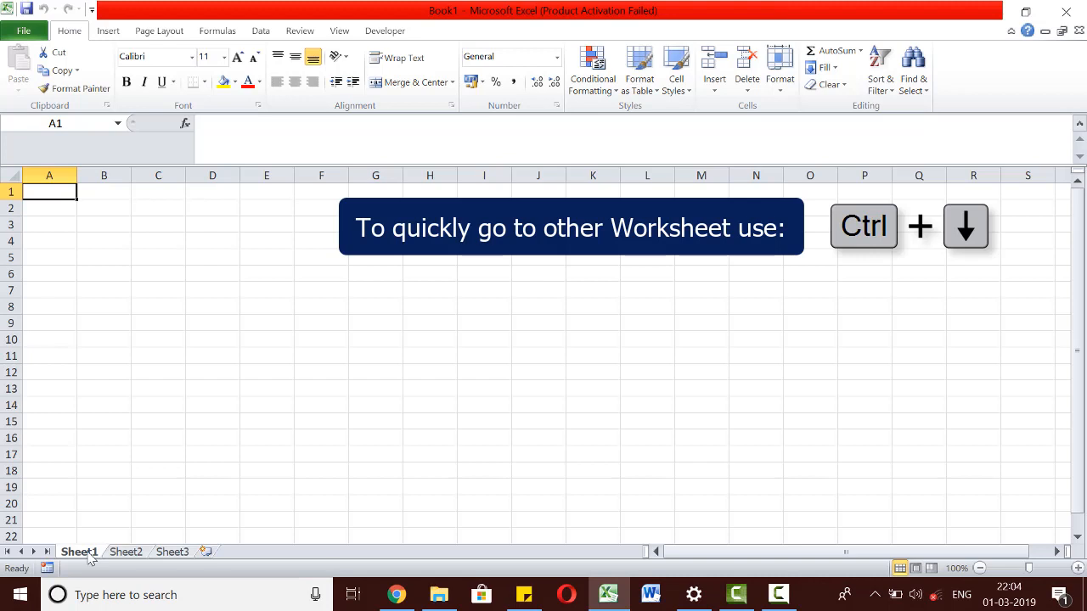
pyautogui.click(126, 552)
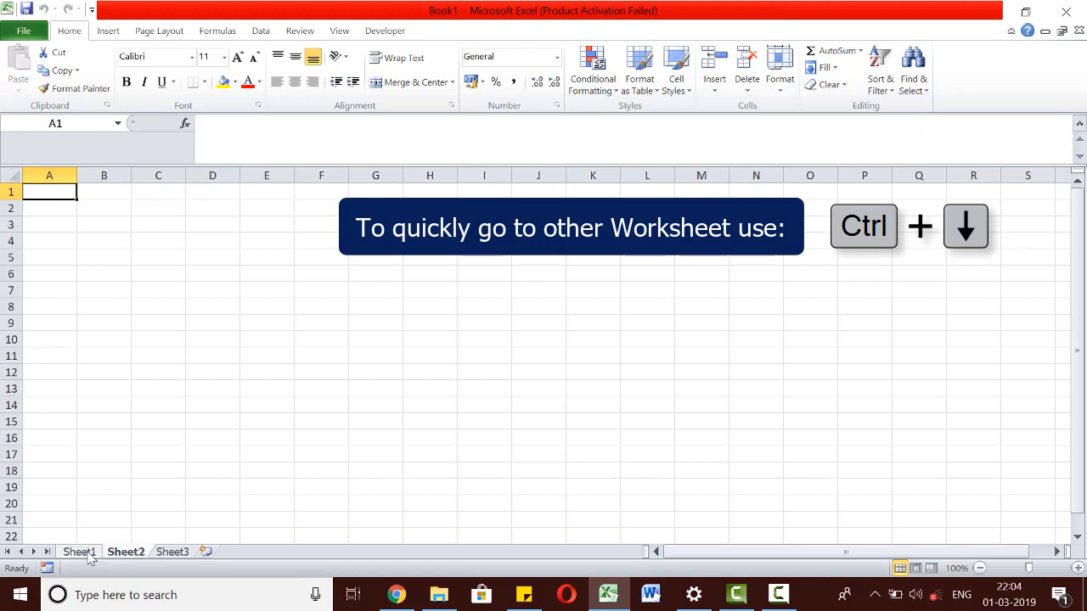
pyautogui.press('ctrl+pagedown')
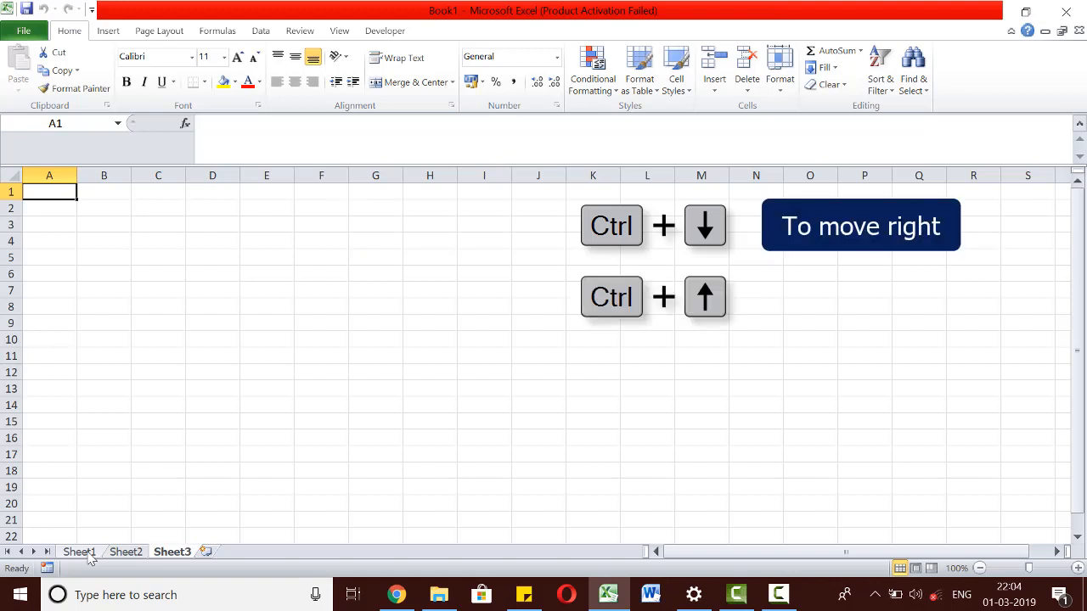
pyautogui.click(78, 552)
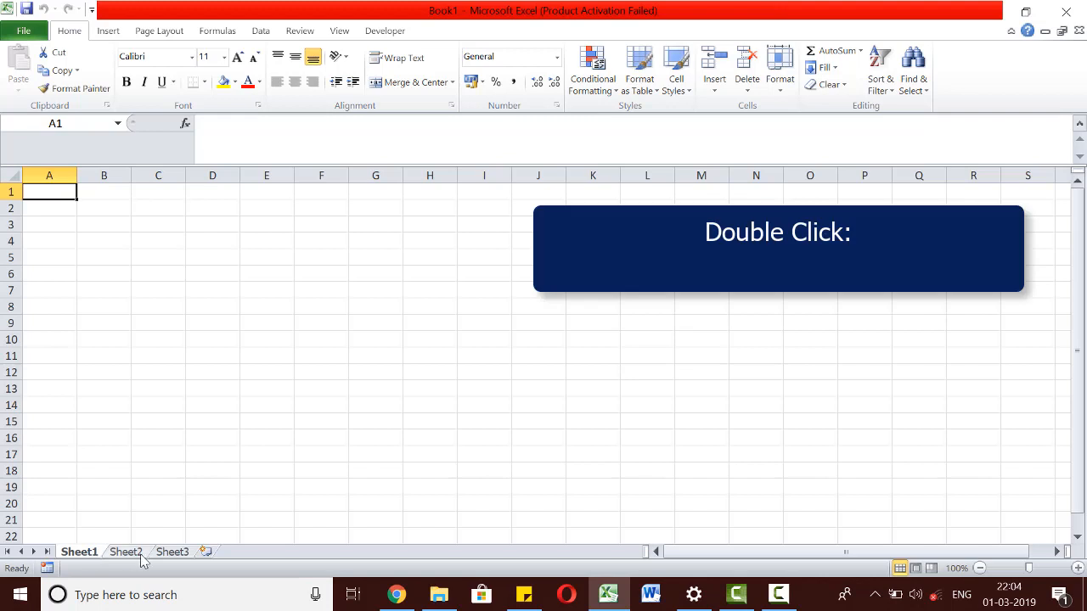
# - Rename Sheet2 to 'Introduction To Excel' and return to Sheet1
pyautogui.doubleClick(126, 551)
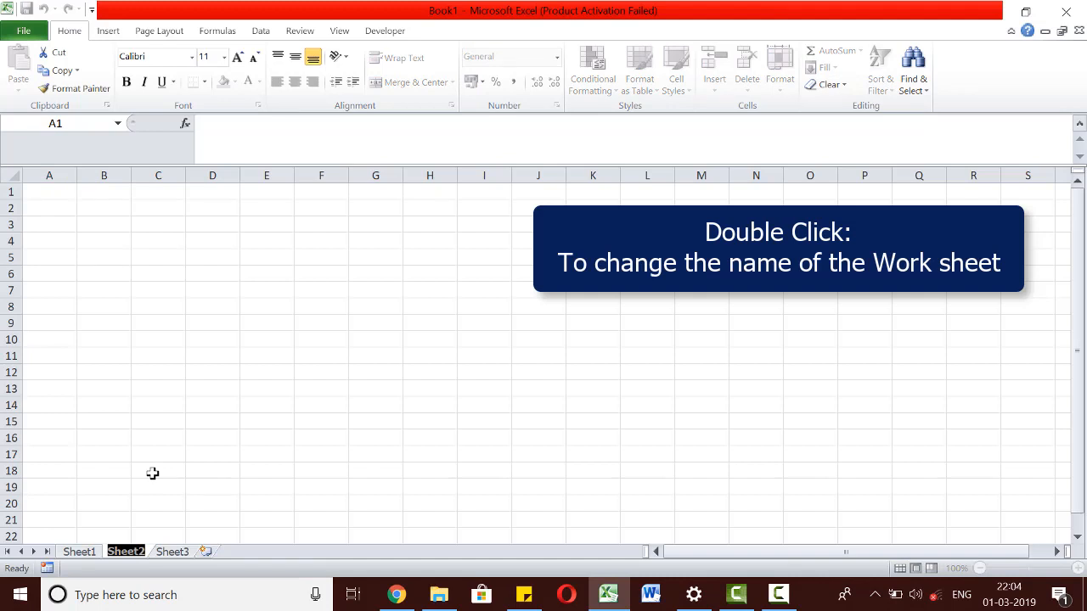
pyautogui.doubleClick(126, 550)
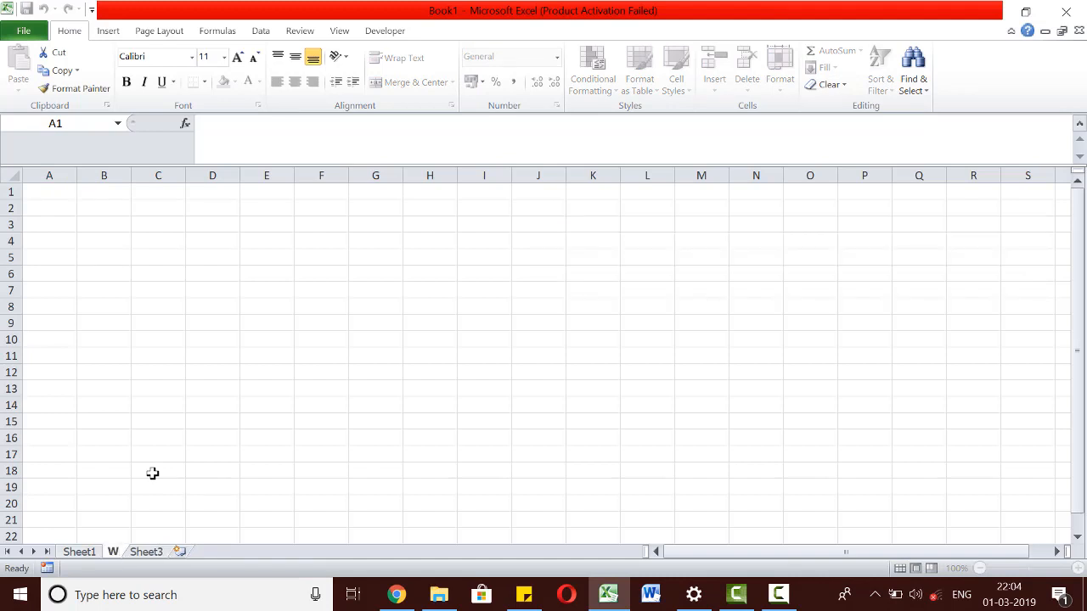
pyautogui.doubleClick(112, 550)
pyautogui.write('Introduction To Excel')
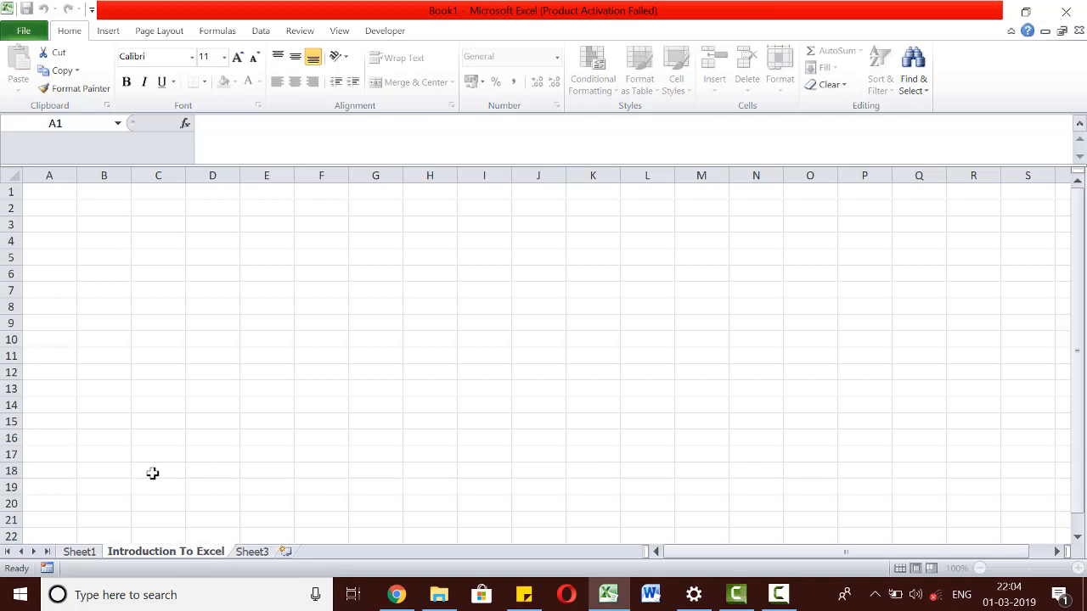
pyautogui.click(78, 552)
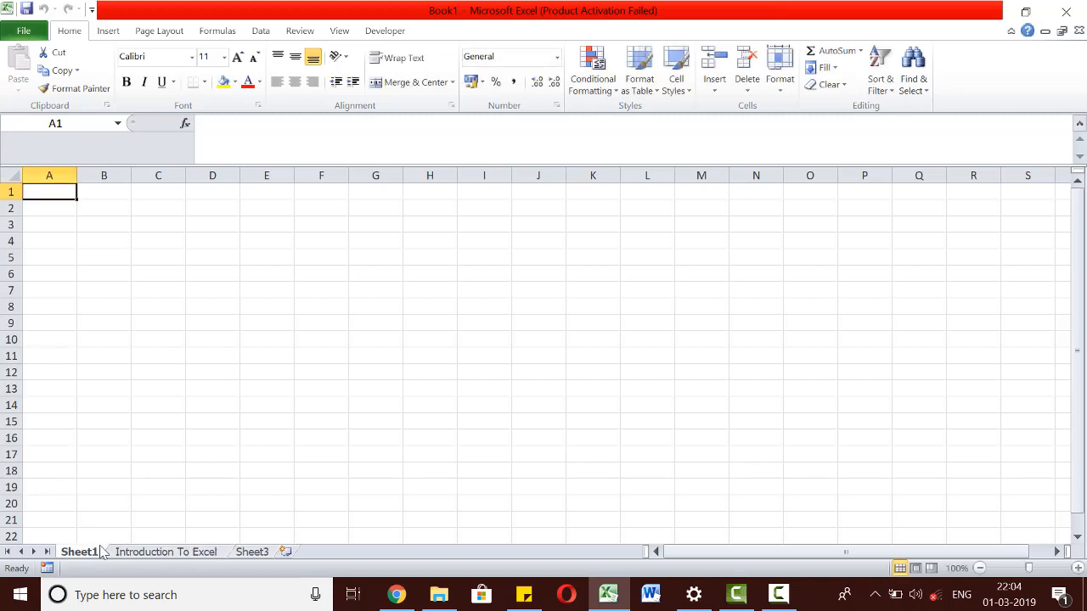
pyautogui.moveTo(143, 429)
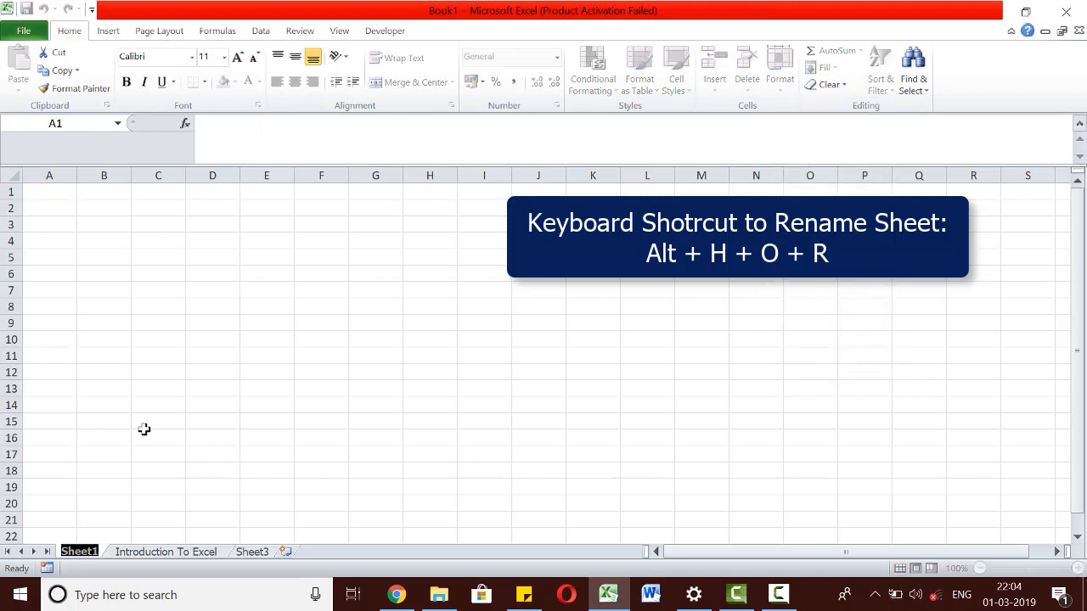
# - Rename Sheet1 to 'WKV' and confirm the new name
pyautogui.write('WKV')
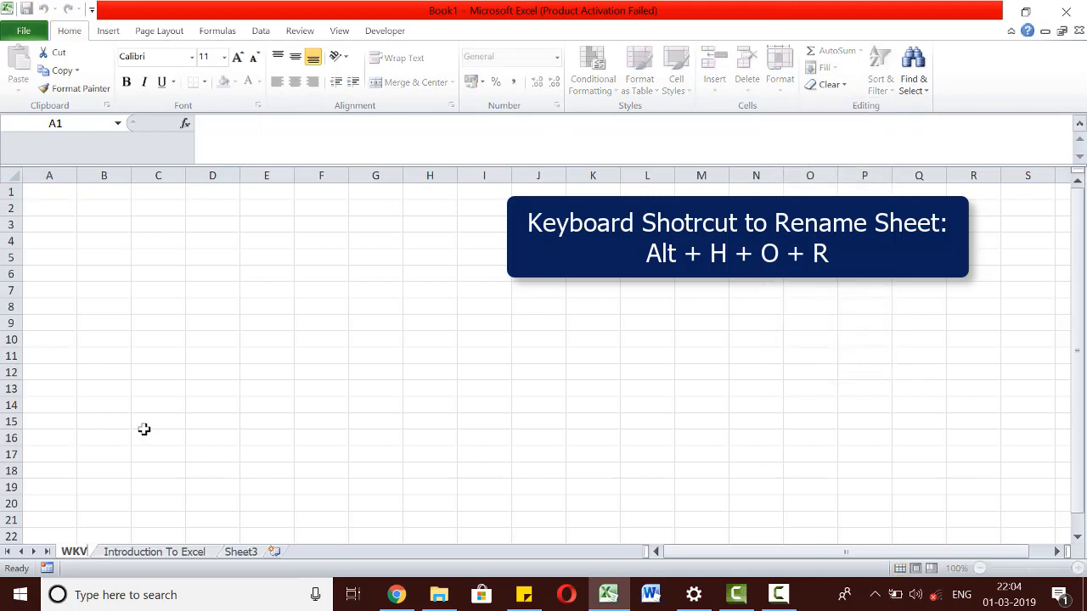
pyautogui.click(47, 190)
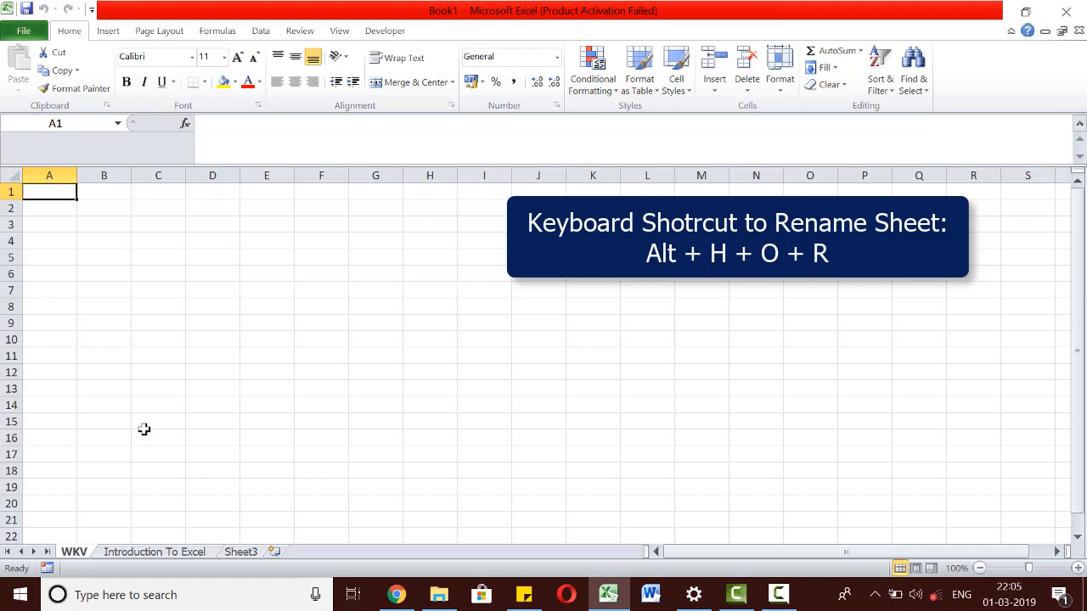
pyautogui.moveTo(149, 249)
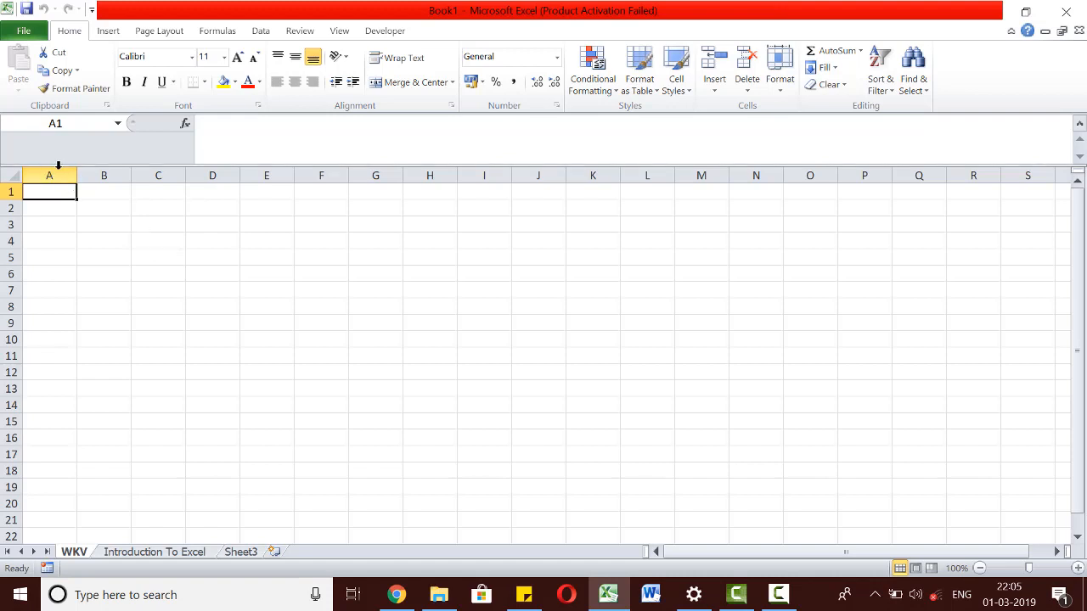
pyautogui.moveTo(334, 188)
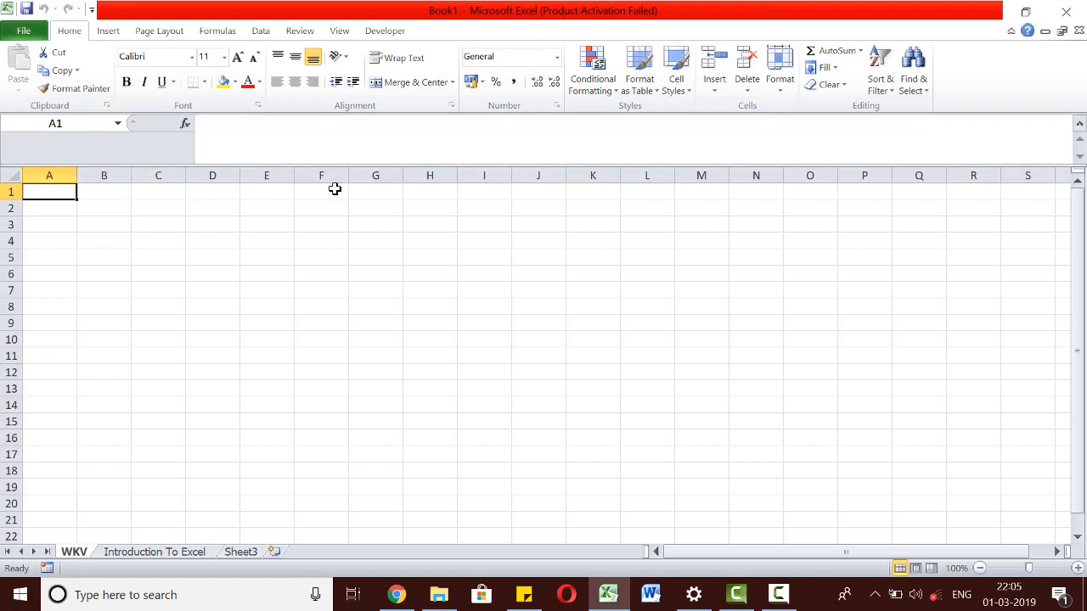
pyautogui.press('ctrl+Right')
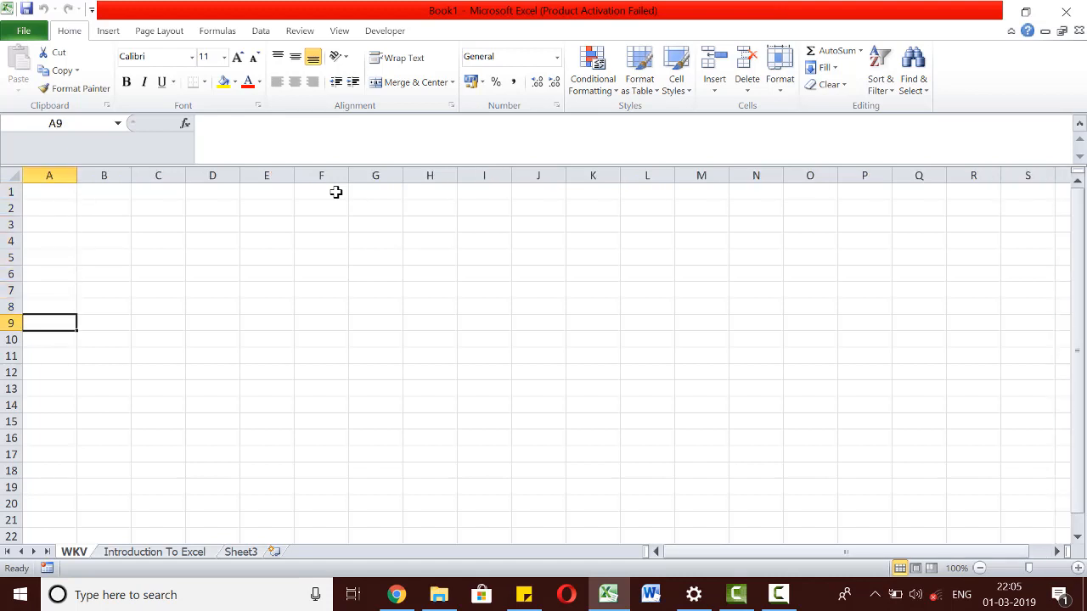
pyautogui.press('ctrl+Down')
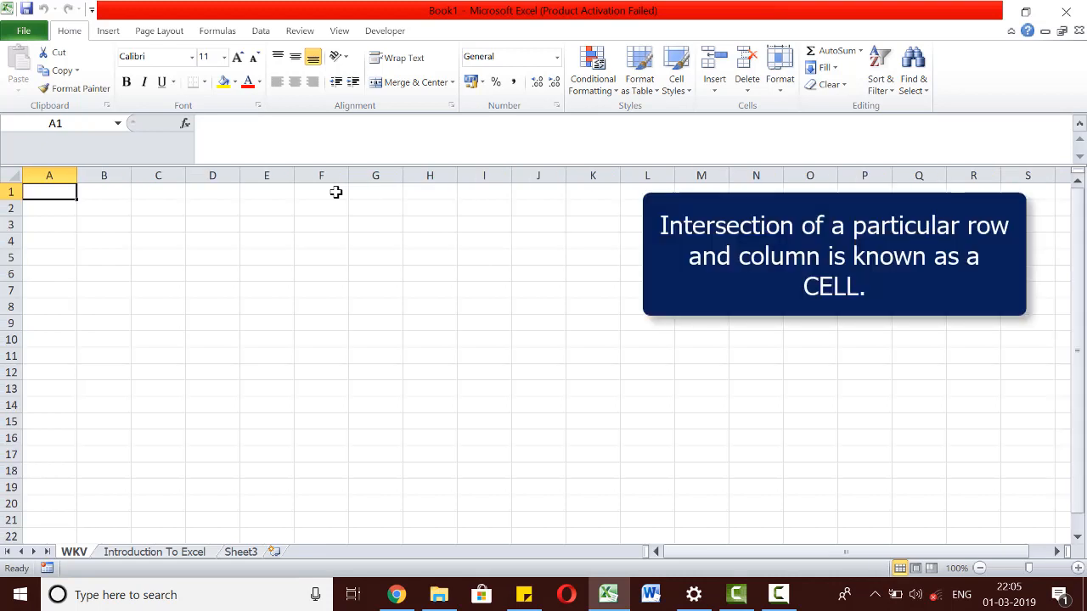
pyautogui.click(104, 190)
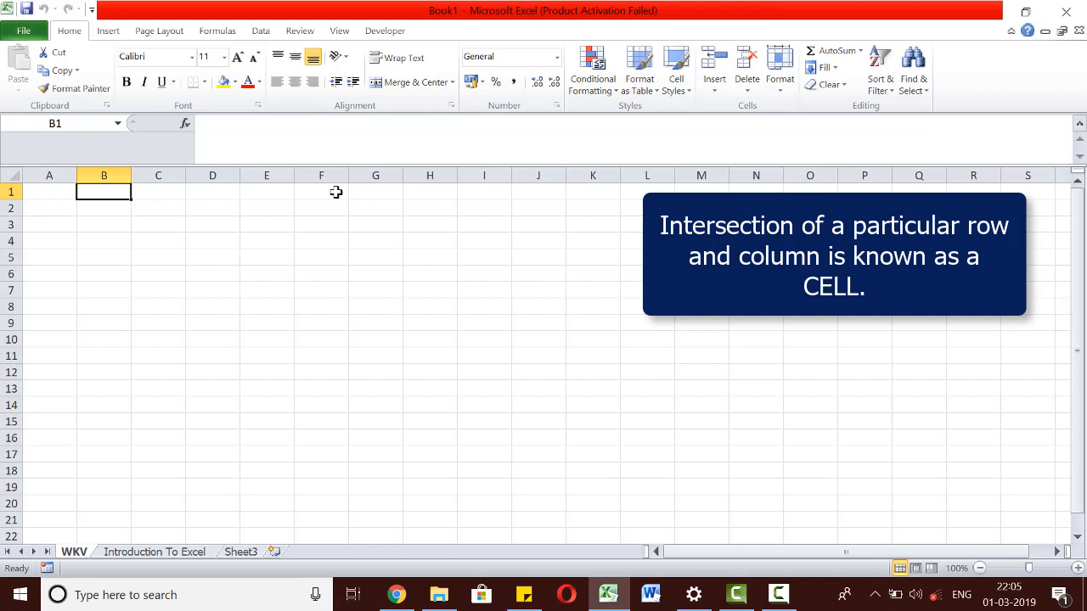
pyautogui.moveTo(105, 190)
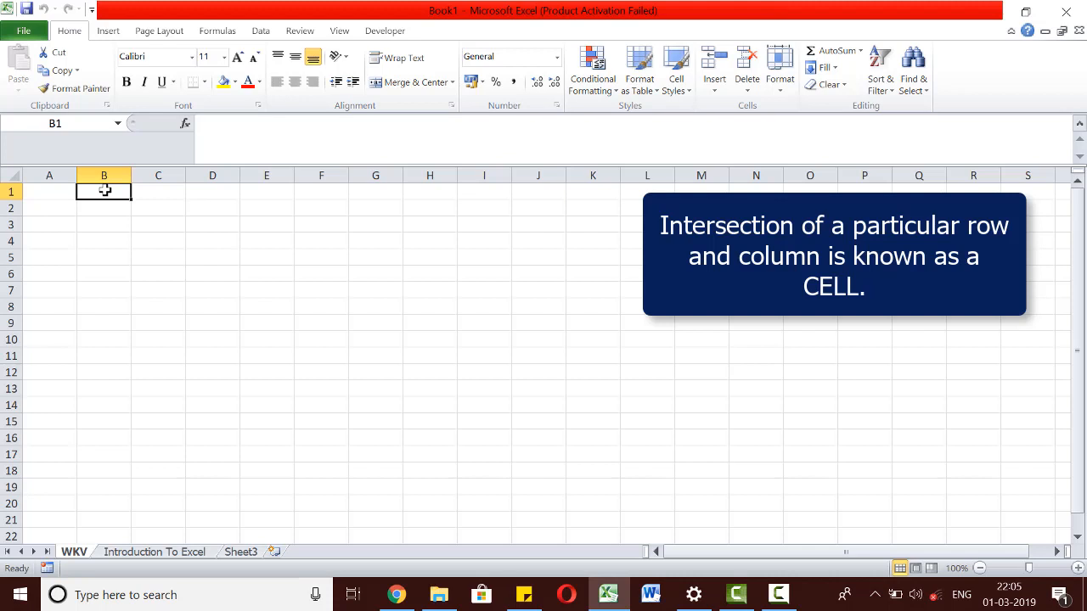
pyautogui.click(376, 258)
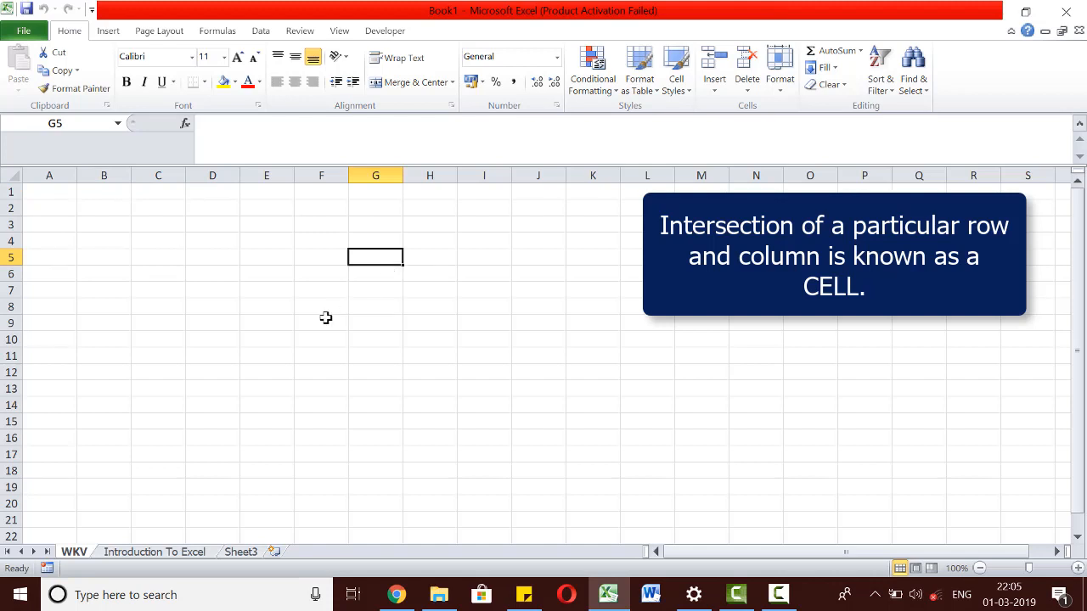
pyautogui.click(212, 356)
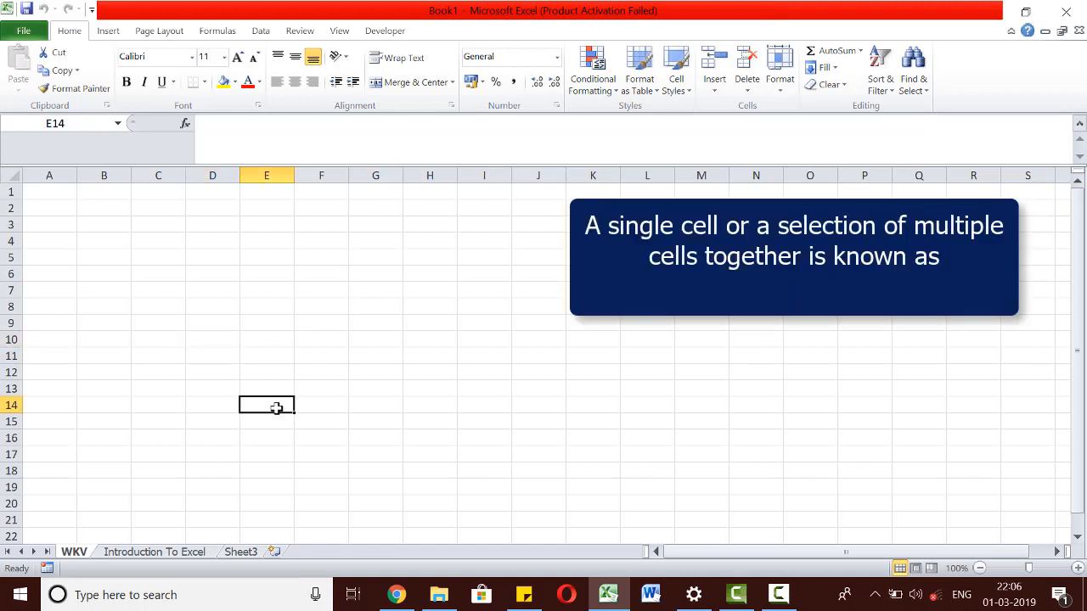
pyautogui.moveTo(267, 404); pyautogui.dragTo(428, 405)
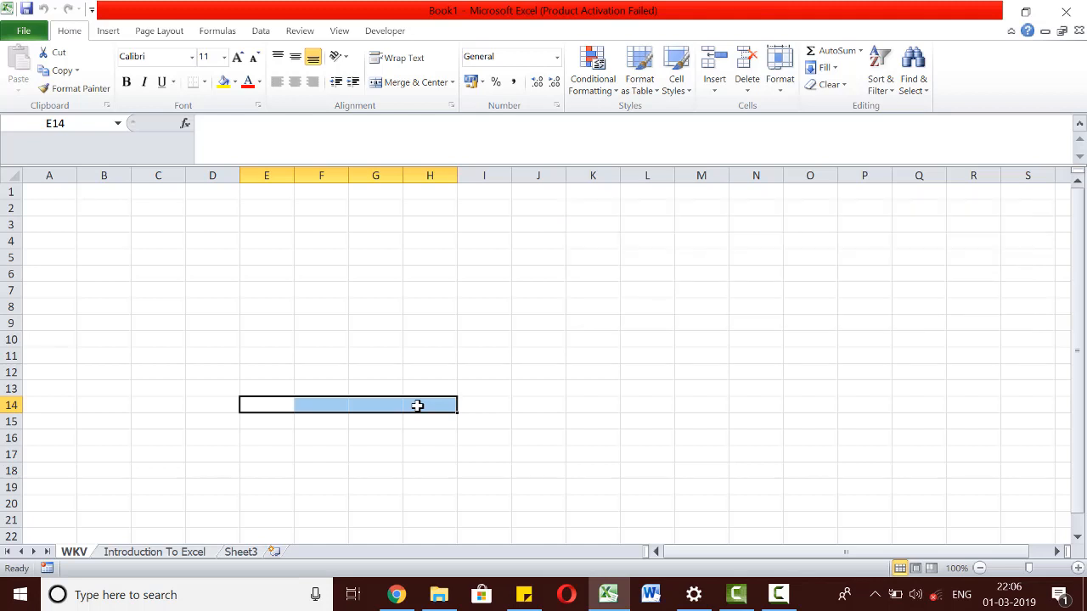
pyautogui.click(212, 241)
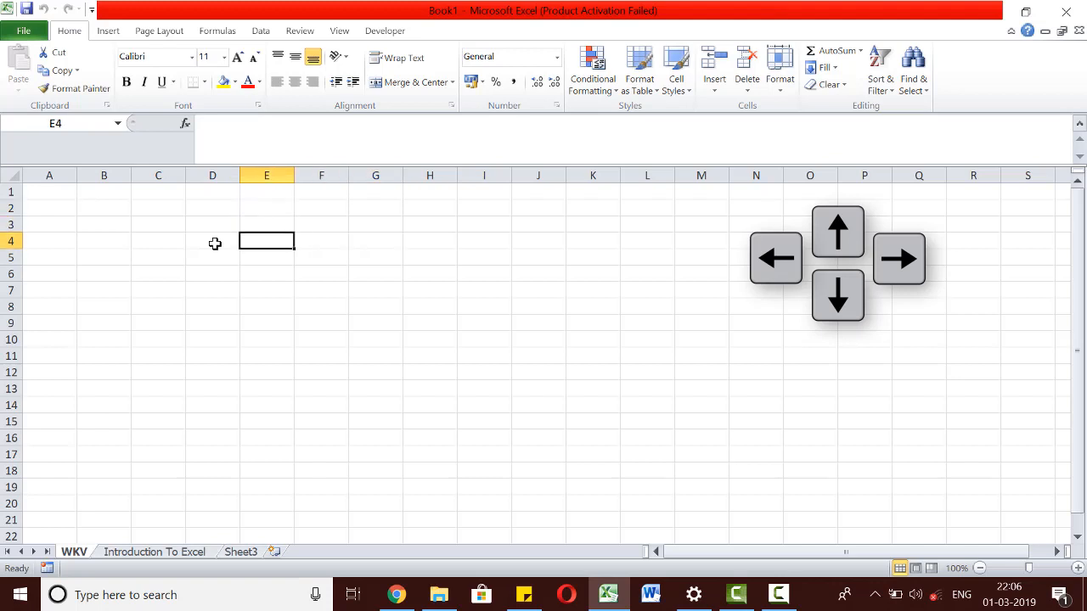
pyautogui.press('down')
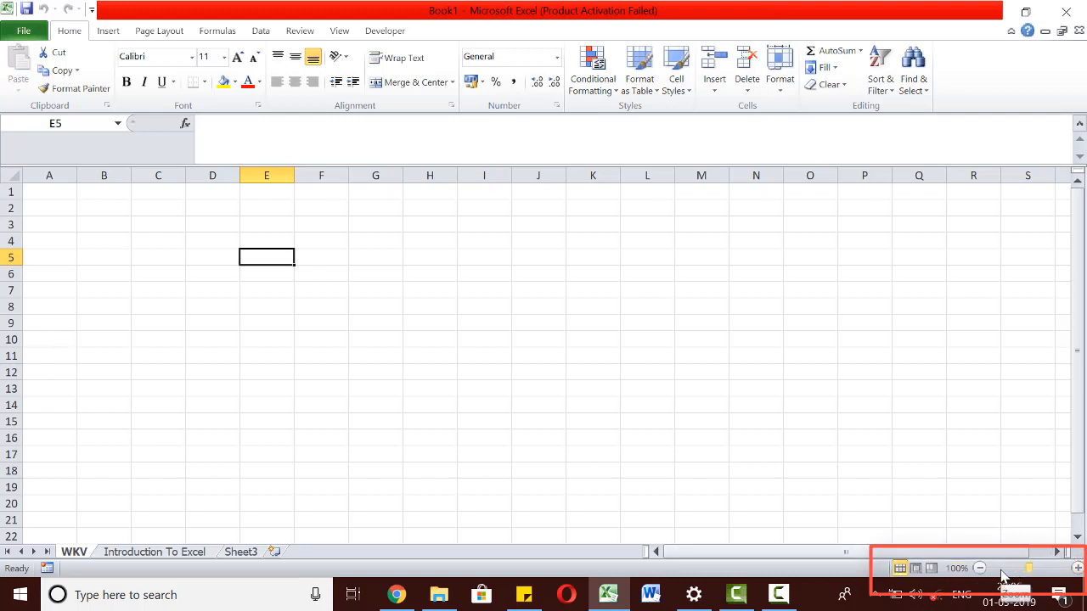
pyautogui.moveTo(1015, 576)
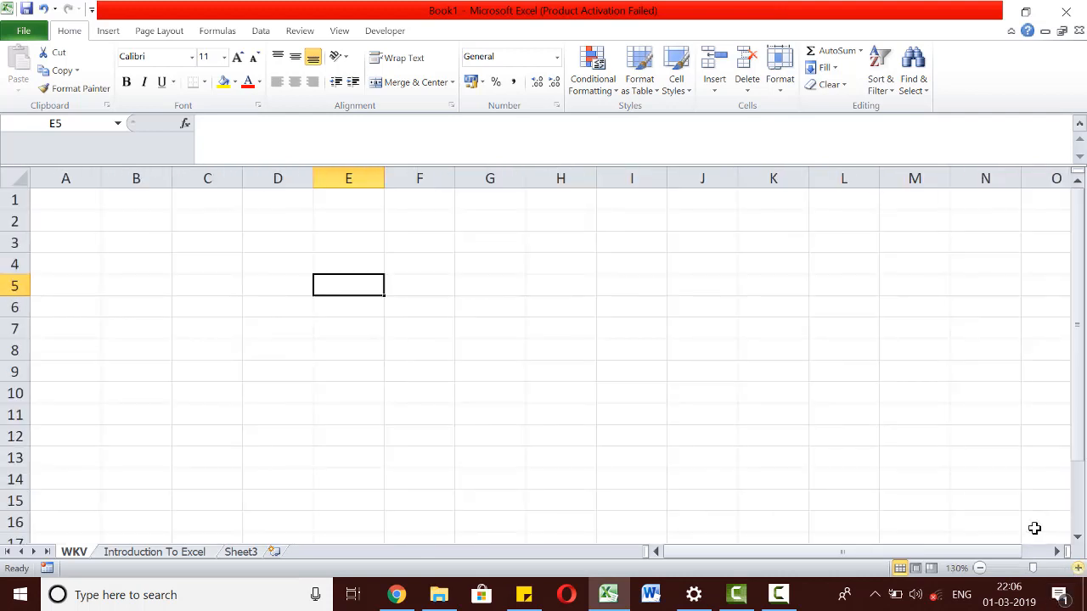
pyautogui.moveTo(163, 350)
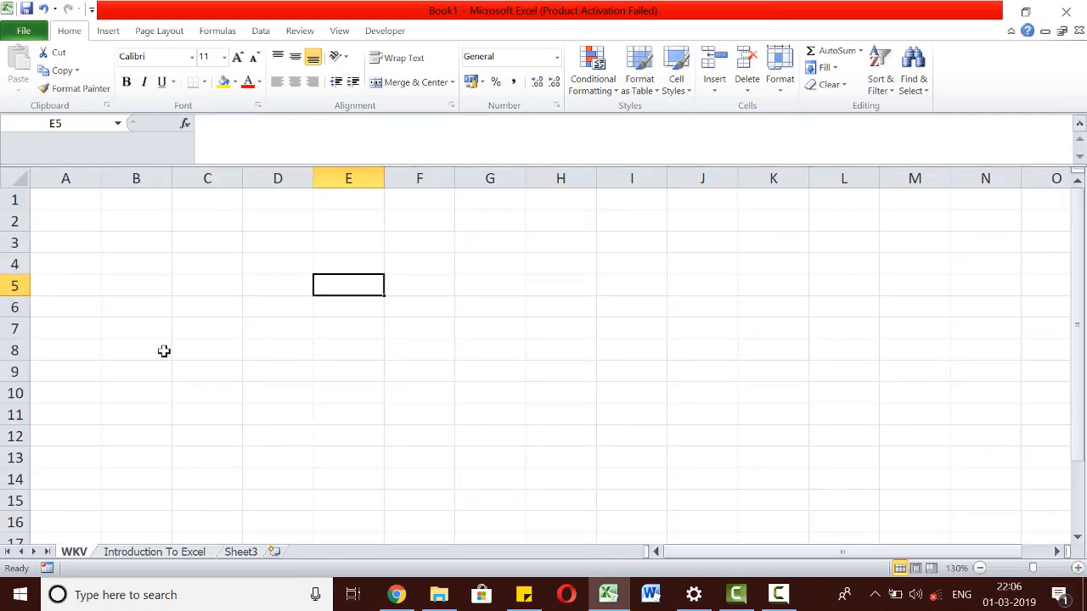
# - Select cell A6 and zoom the WKV sheet out twice so columns through V show
pyautogui.click(842, 307)
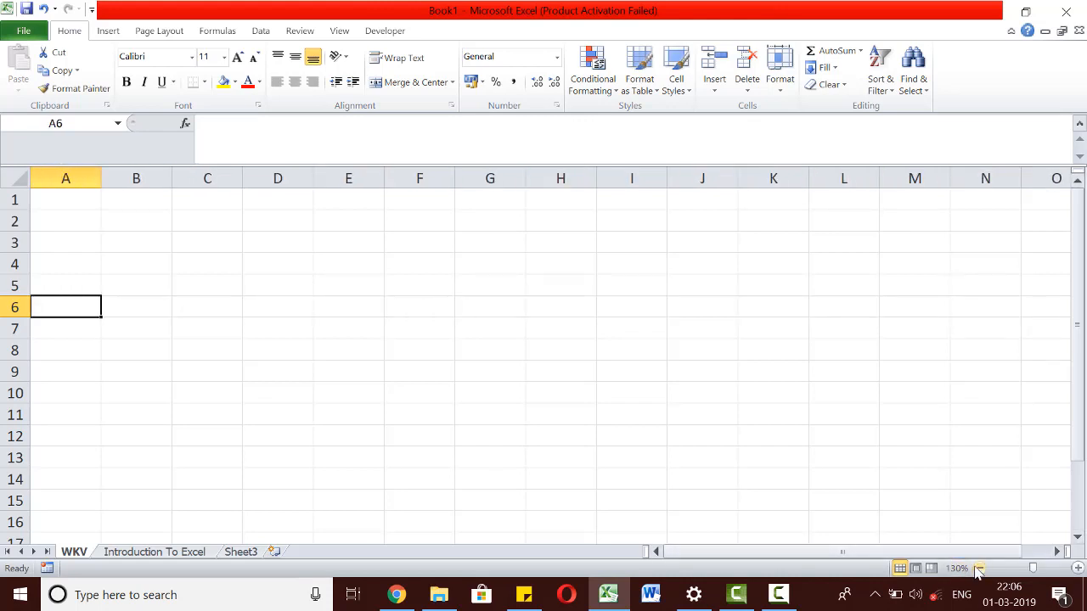
pyautogui.click(978, 567)
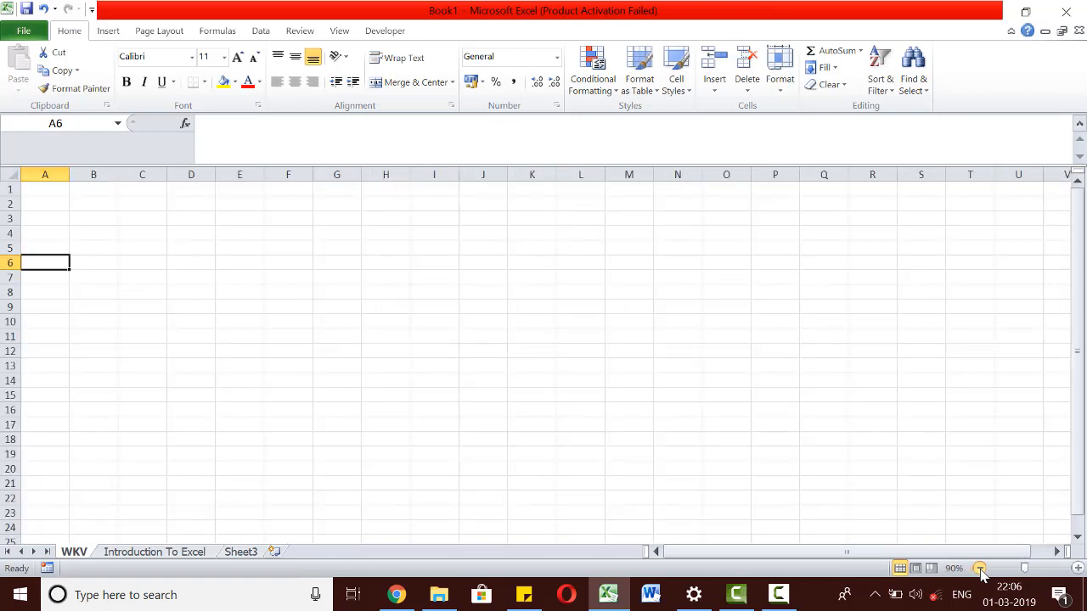
pyautogui.click(978, 567)
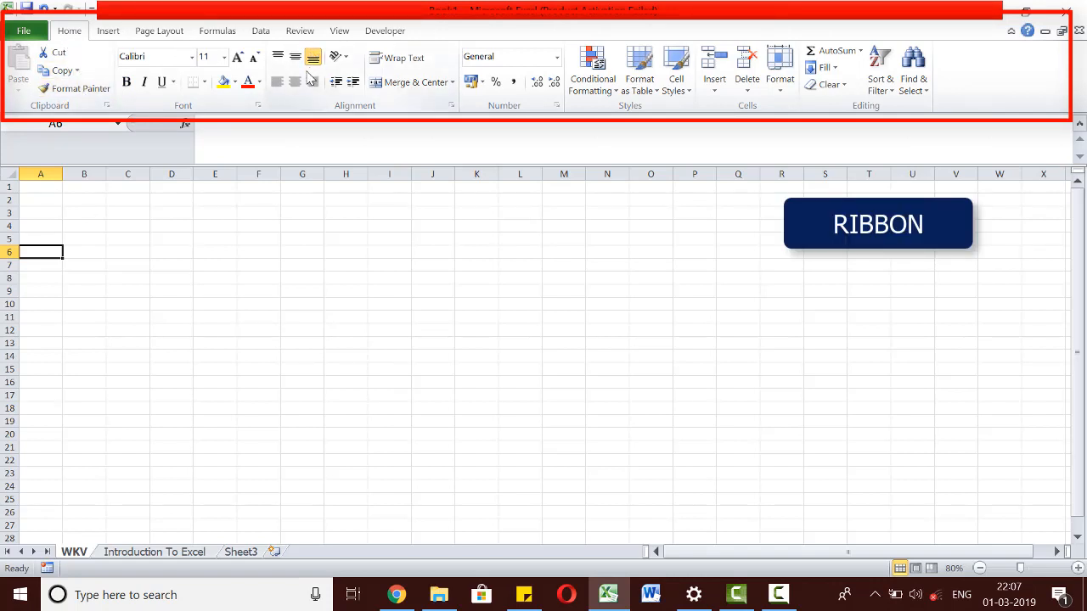
# - Show the Insert and Formulas ribbons, then Book1's Info backstage page
pyautogui.click(109, 31)
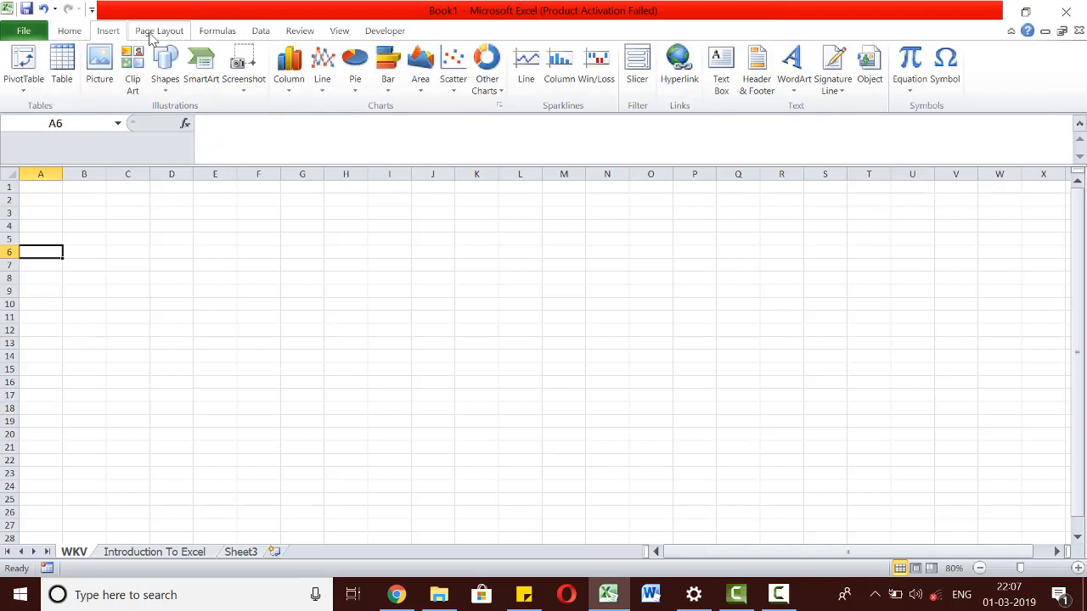
pyautogui.click(217, 30)
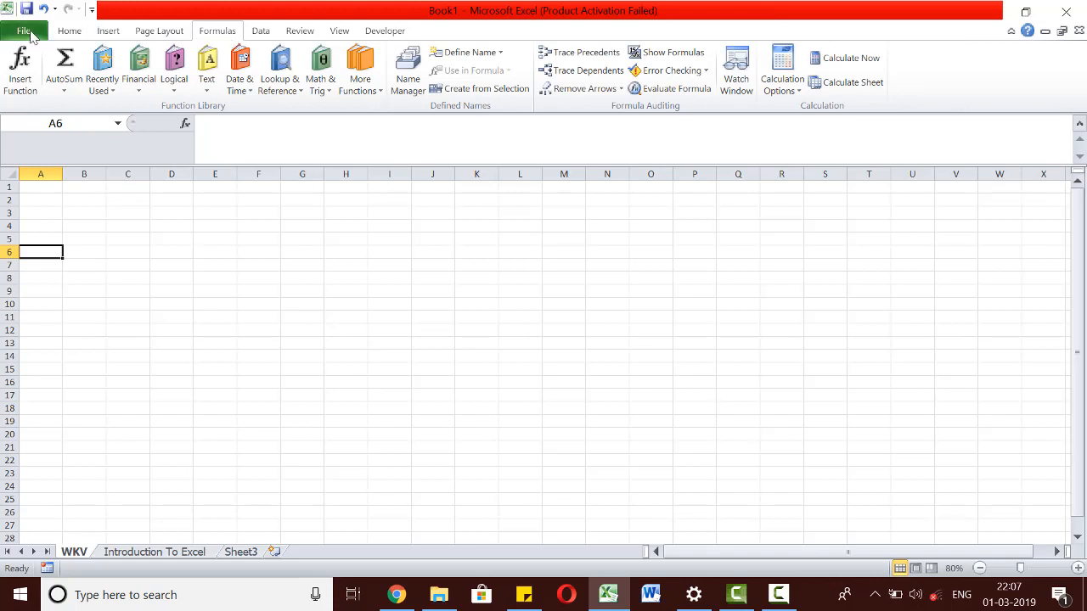
pyautogui.click(24, 31)
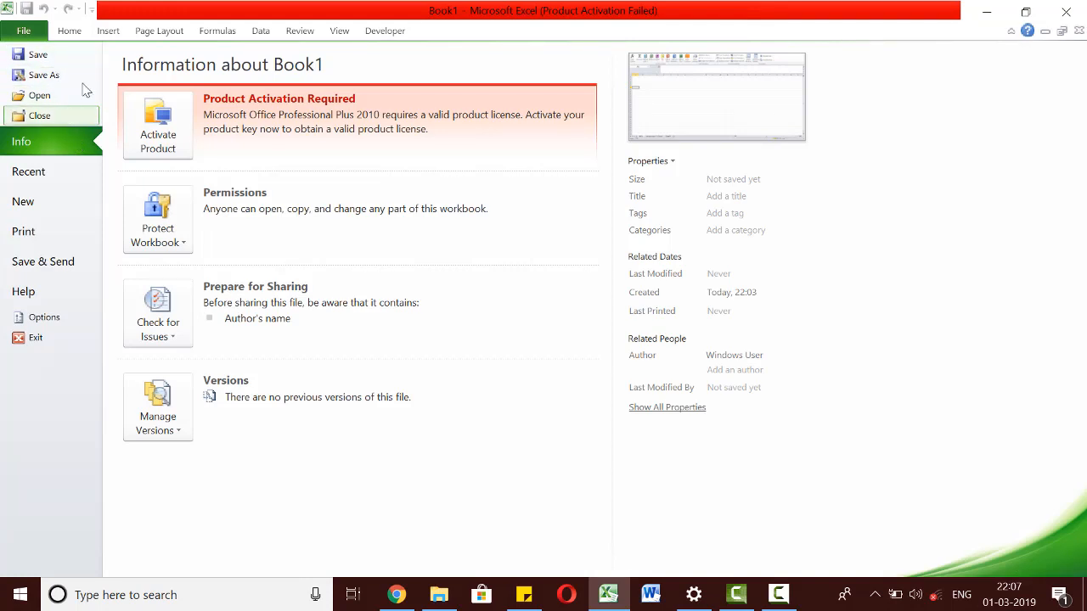
pyautogui.moveTo(38, 54)
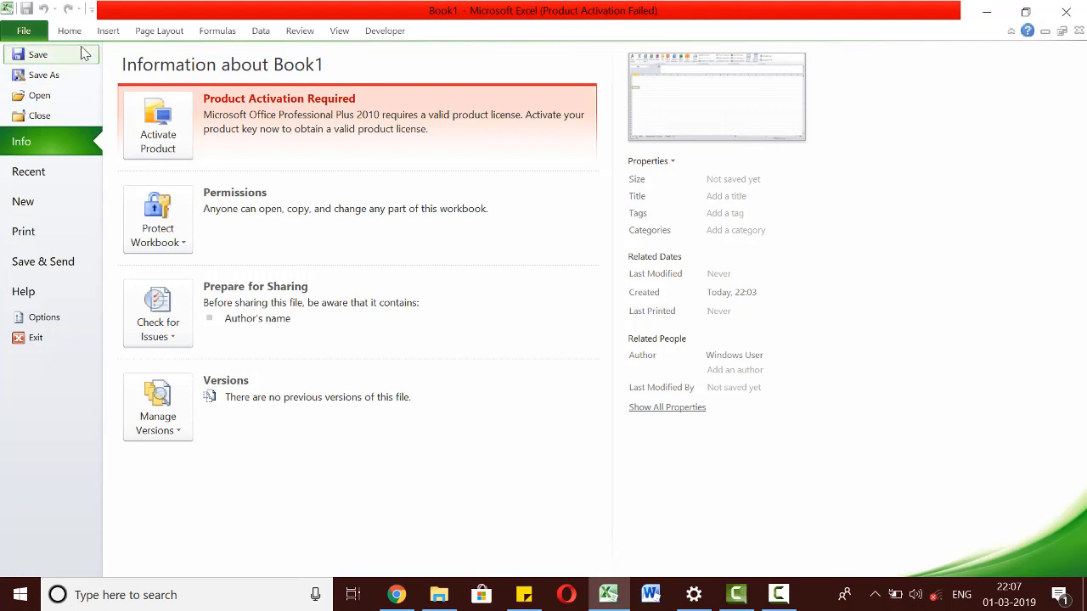
# - Return to the worksheet and show the Insert, Page Layout and Formulas ribbons in turn
pyautogui.click(67, 30)
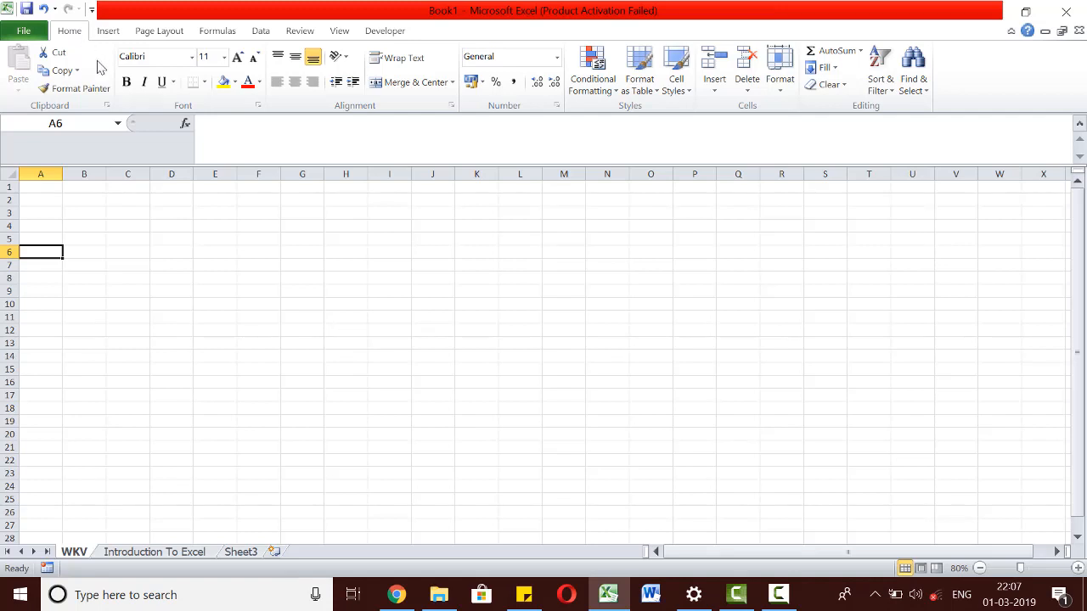
pyautogui.moveTo(438, 118)
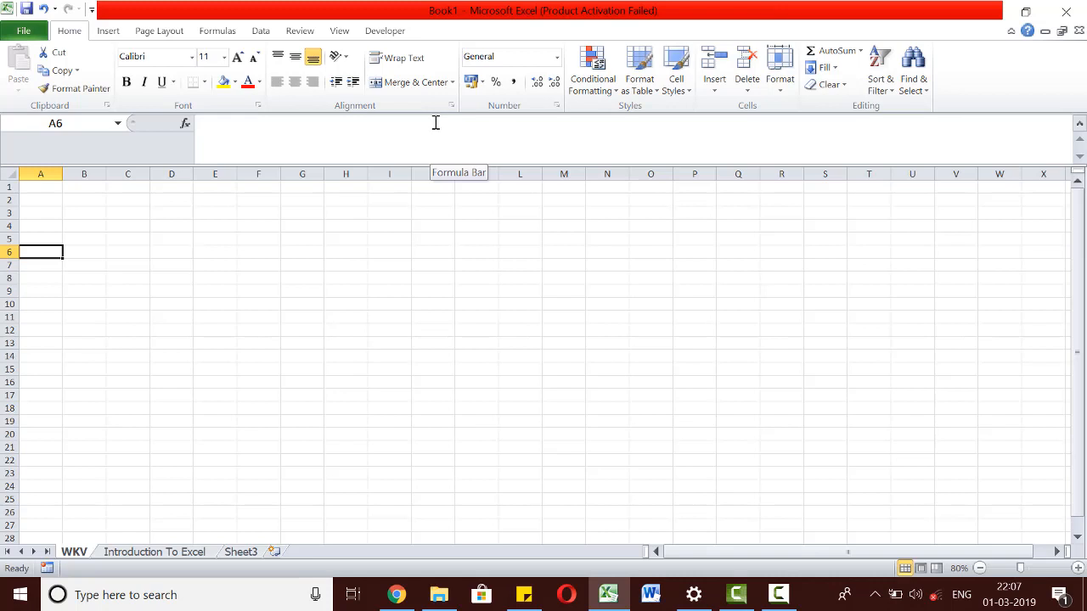
pyautogui.moveTo(435, 122)
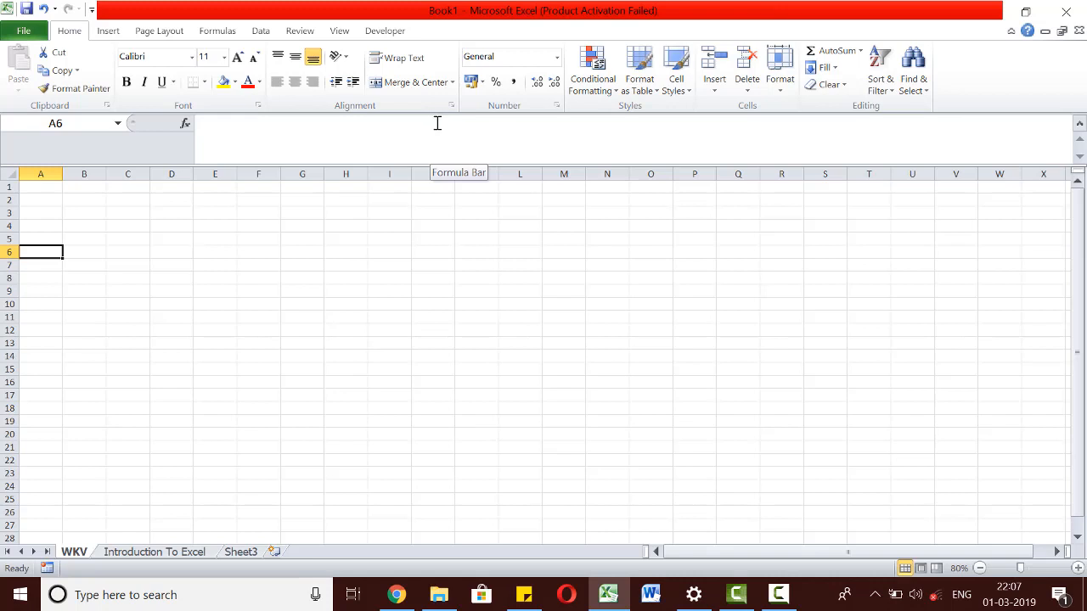
pyautogui.click(109, 30)
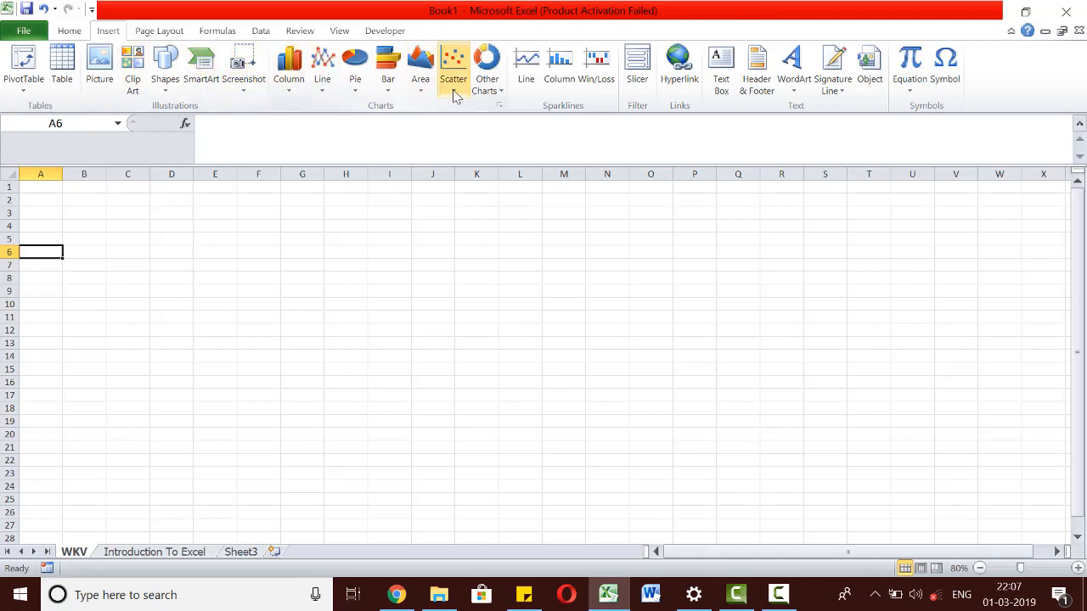
pyautogui.moveTo(784, 111)
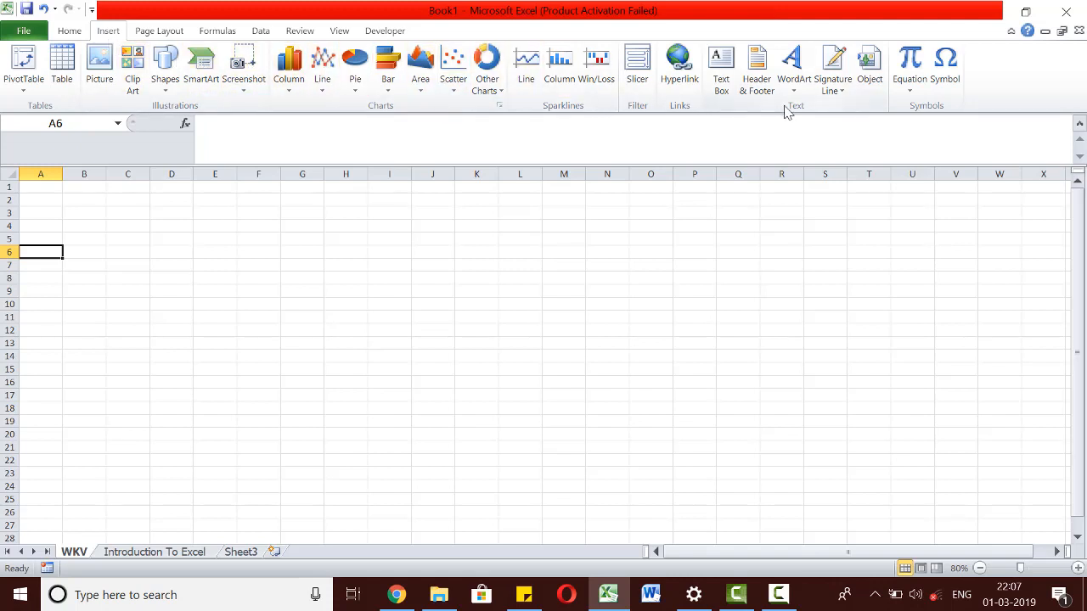
pyautogui.moveTo(692, 212)
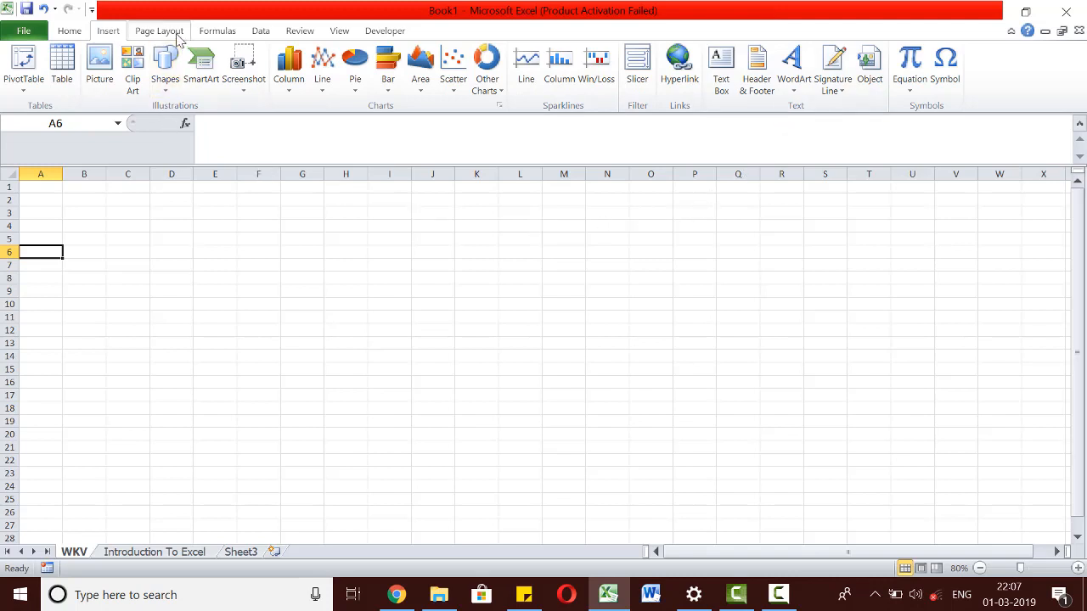
pyautogui.click(160, 31)
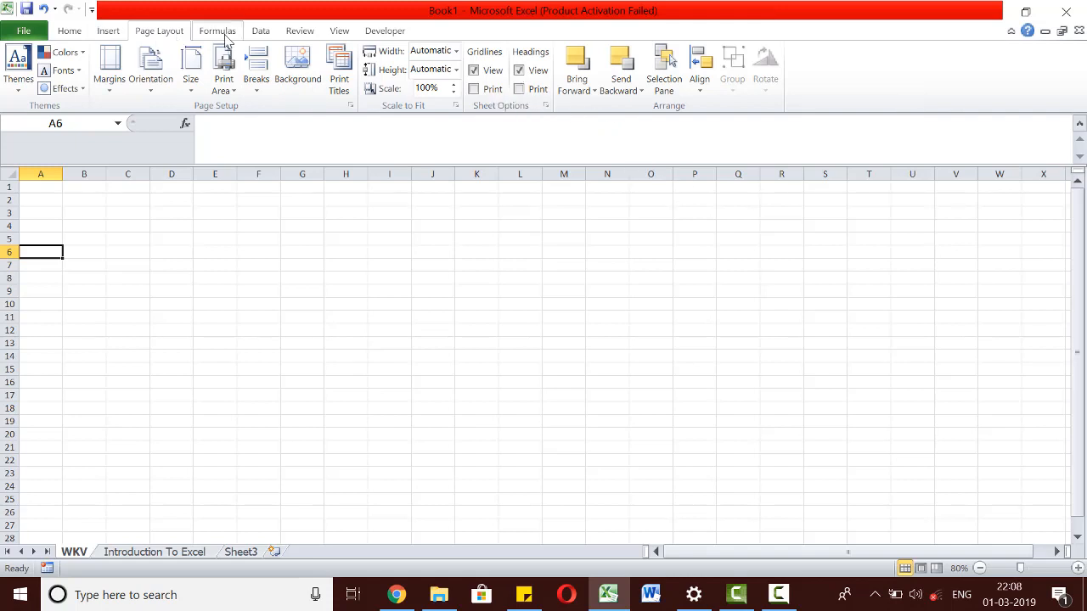
pyautogui.click(217, 31)
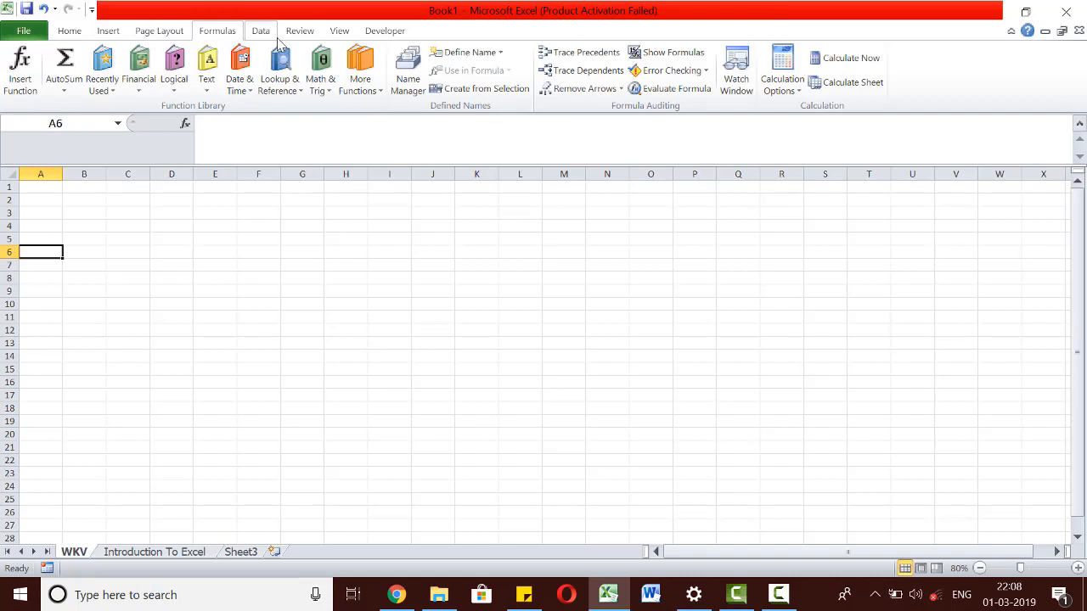
# - Show the Data, Review and View ribbons in turn
pyautogui.click(262, 31)
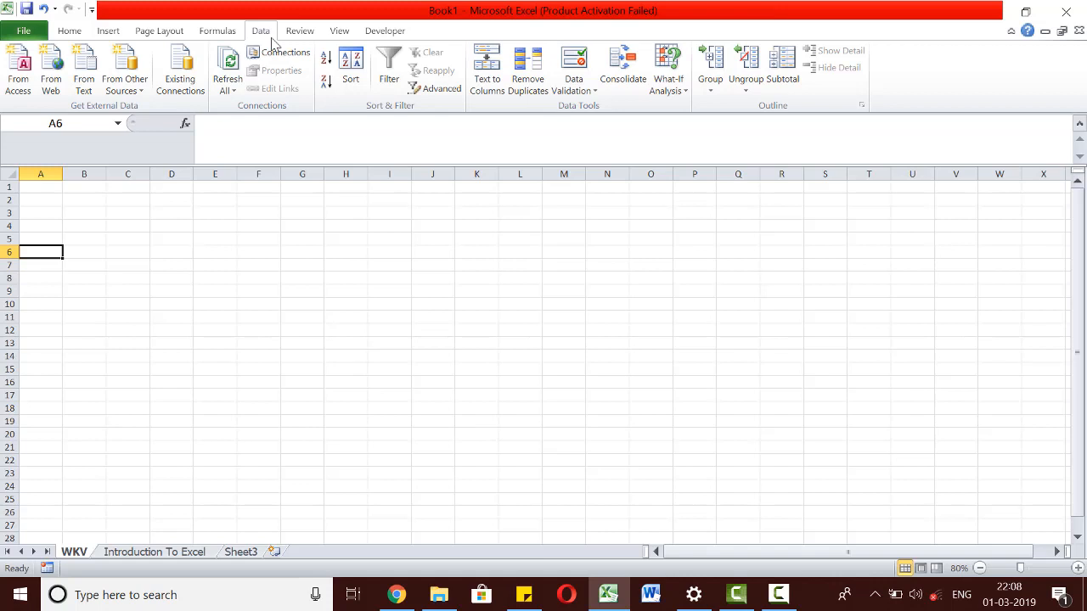
pyautogui.moveTo(298, 31)
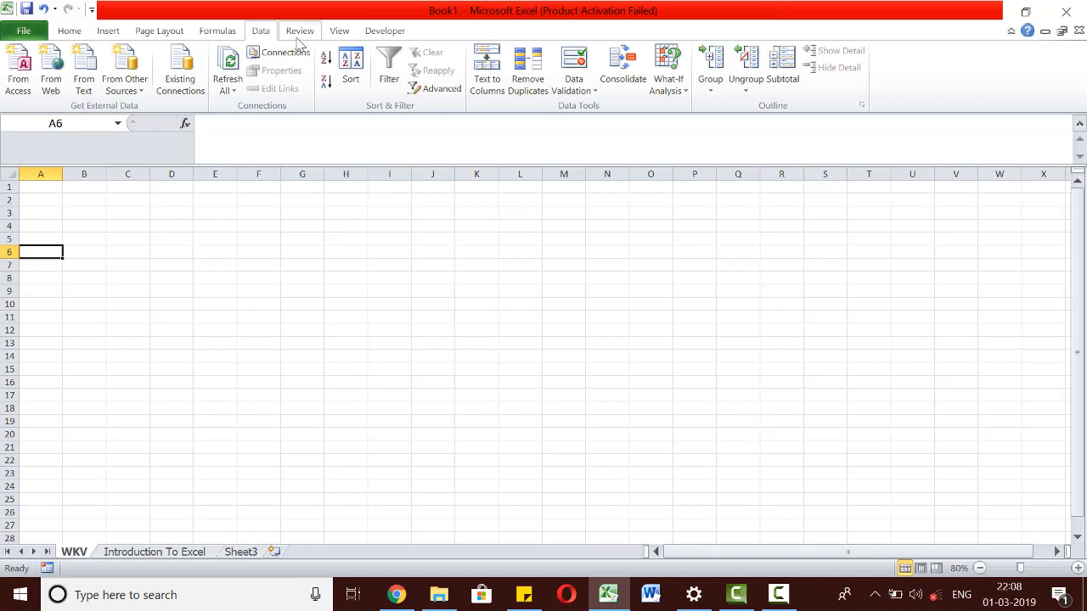
pyautogui.click(299, 31)
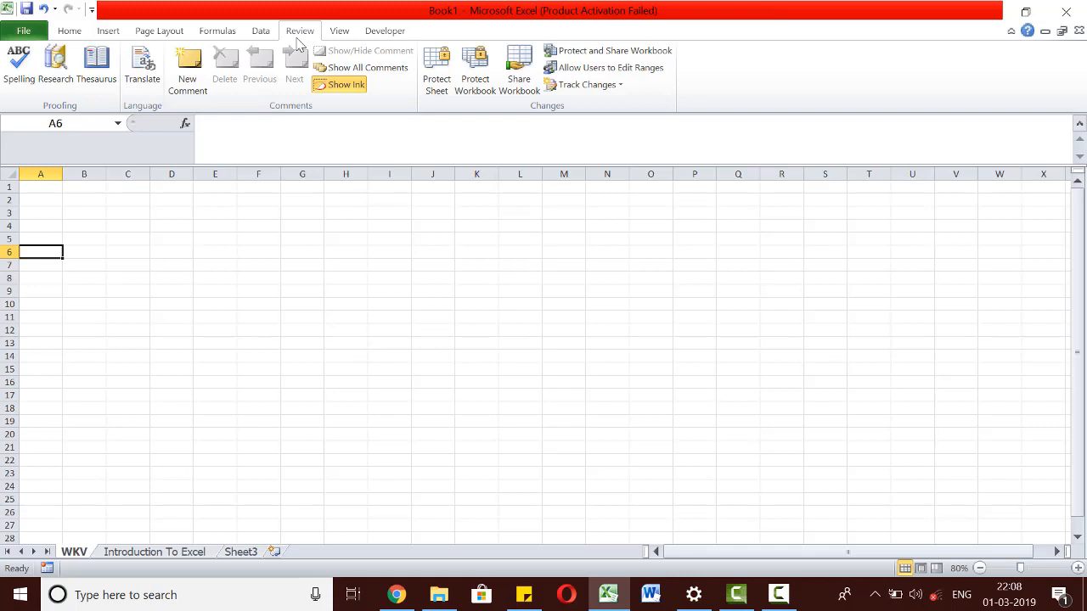
pyautogui.click(339, 30)
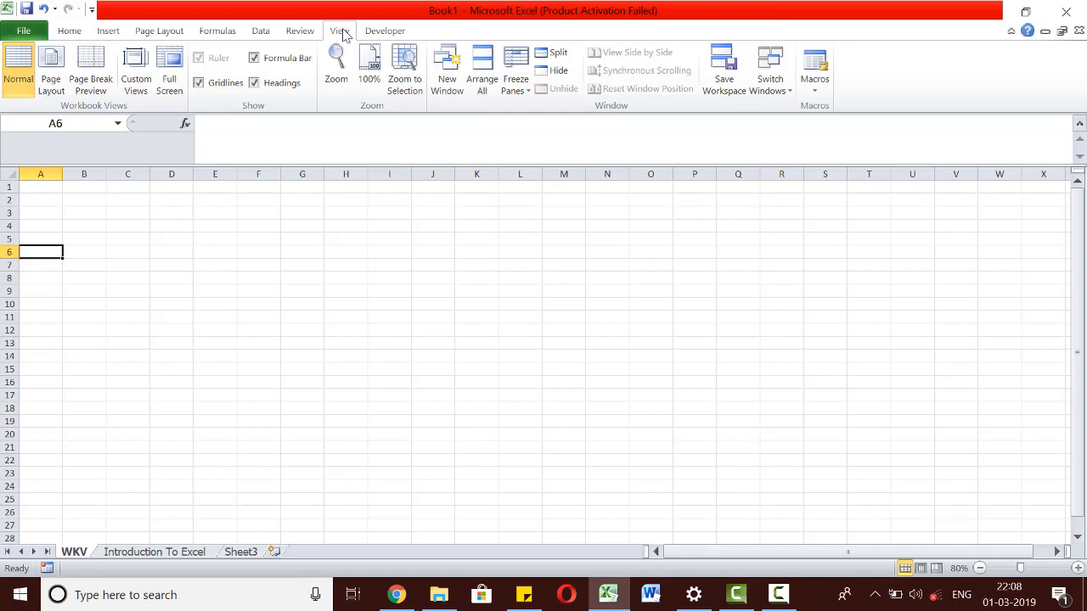
pyautogui.moveTo(383, 31)
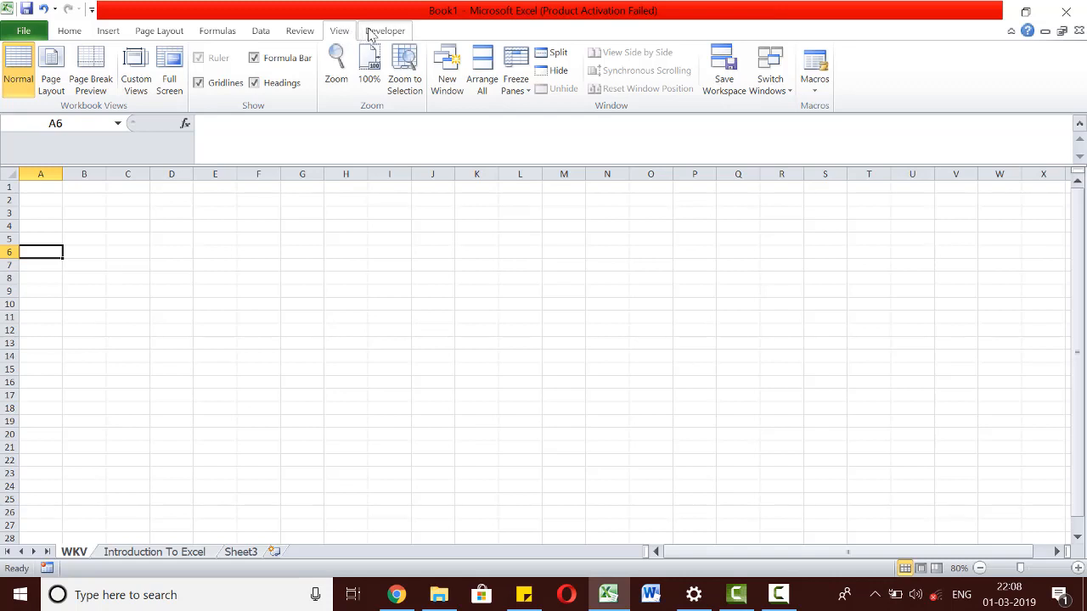
# - Show the Developer ribbon, then go back to the Home ribbon
pyautogui.click(383, 31)
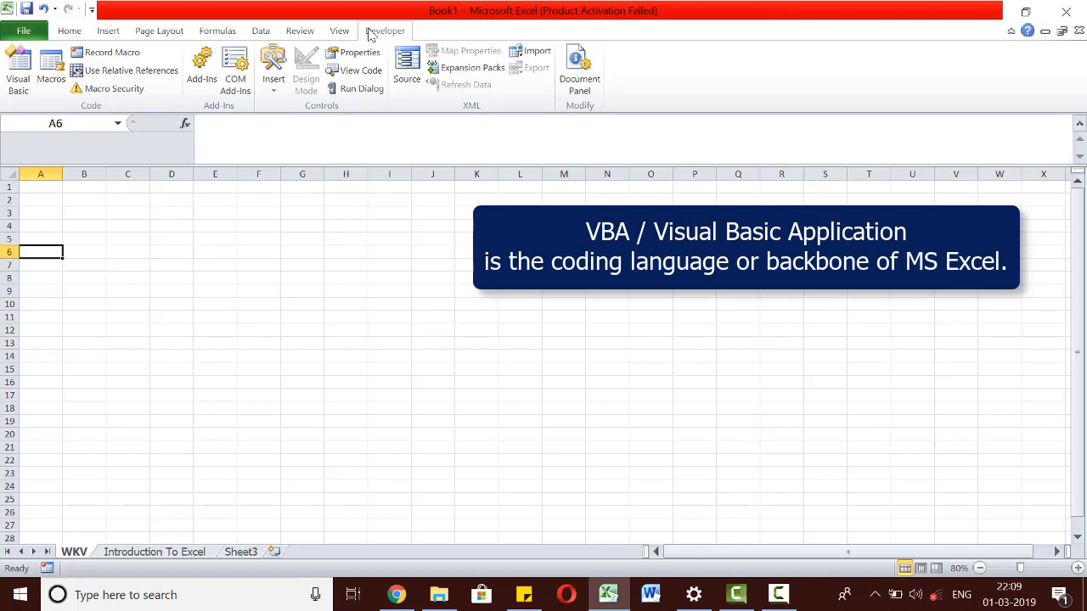
pyautogui.moveTo(258, 9)
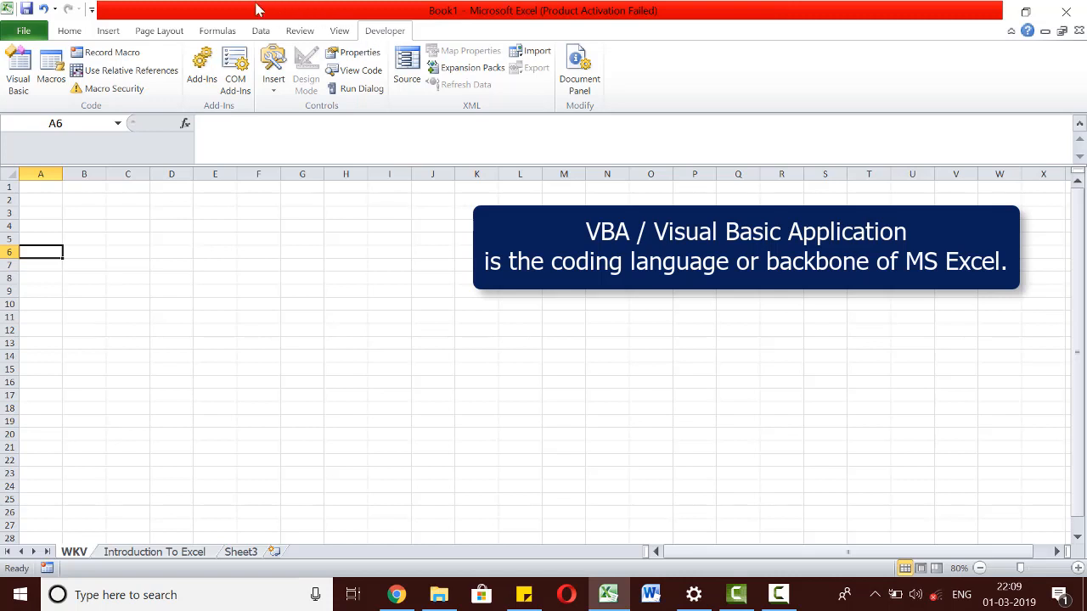
pyautogui.click(68, 30)
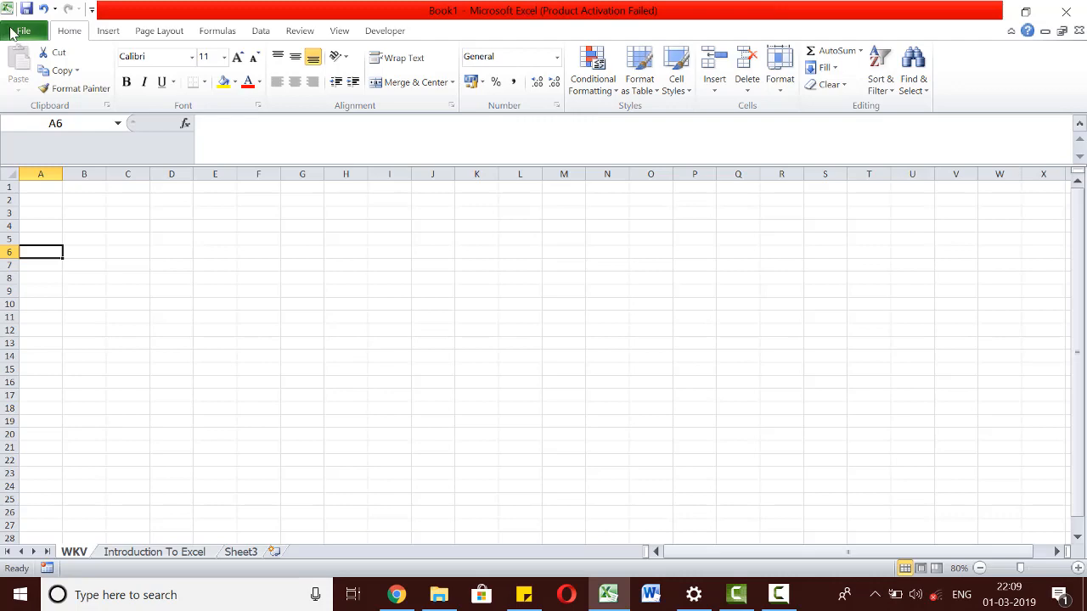
# - Save the workbook as 'Excel Course.xlsx' in Desktop\WKV\New folder
pyautogui.click(23, 30)
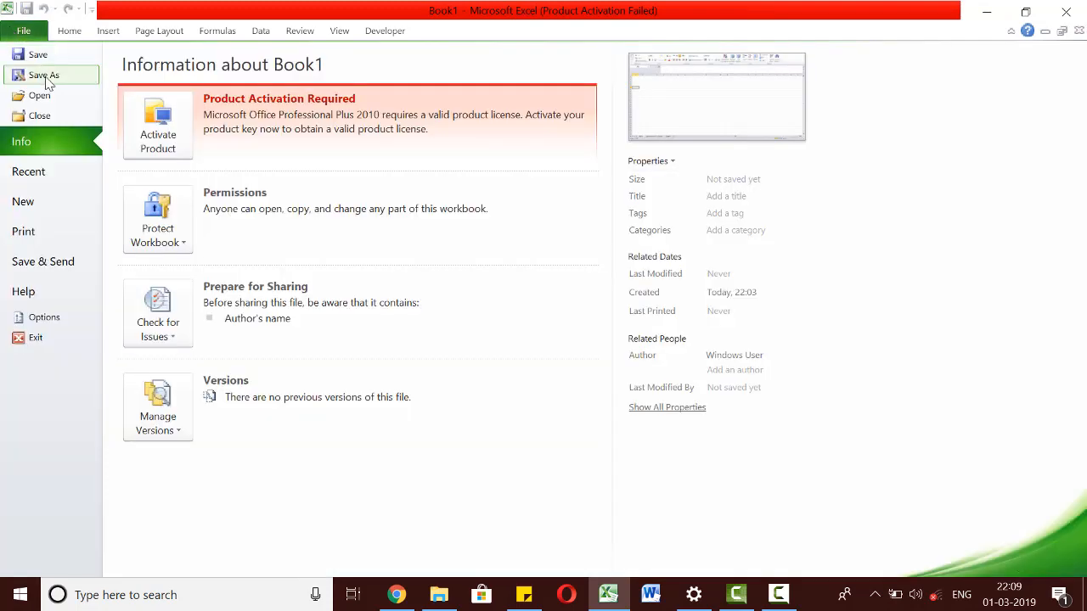
pyautogui.click(45, 74)
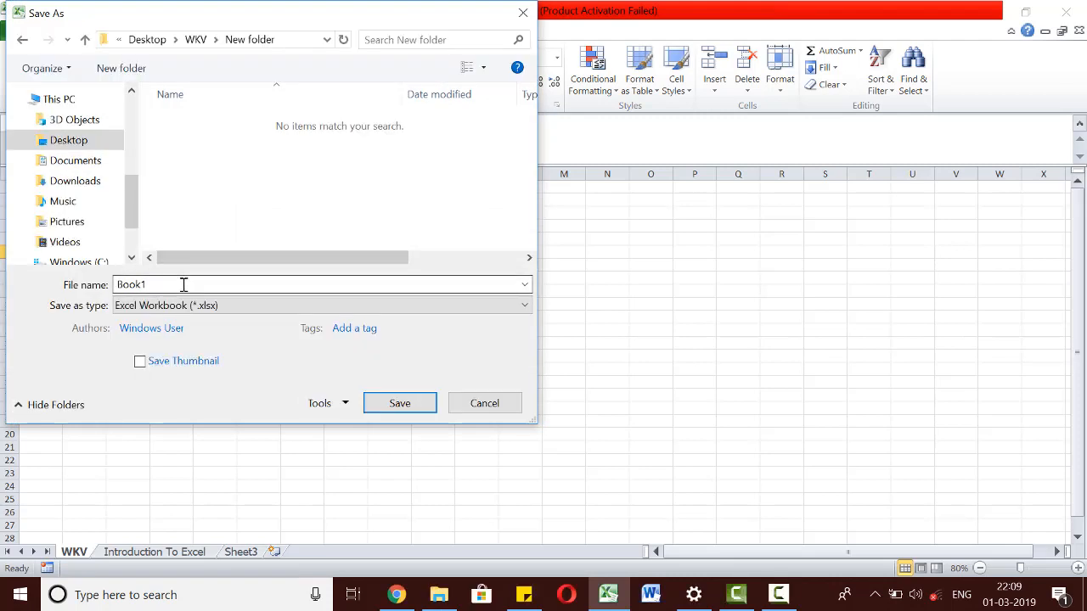
pyautogui.write('Excel Course')
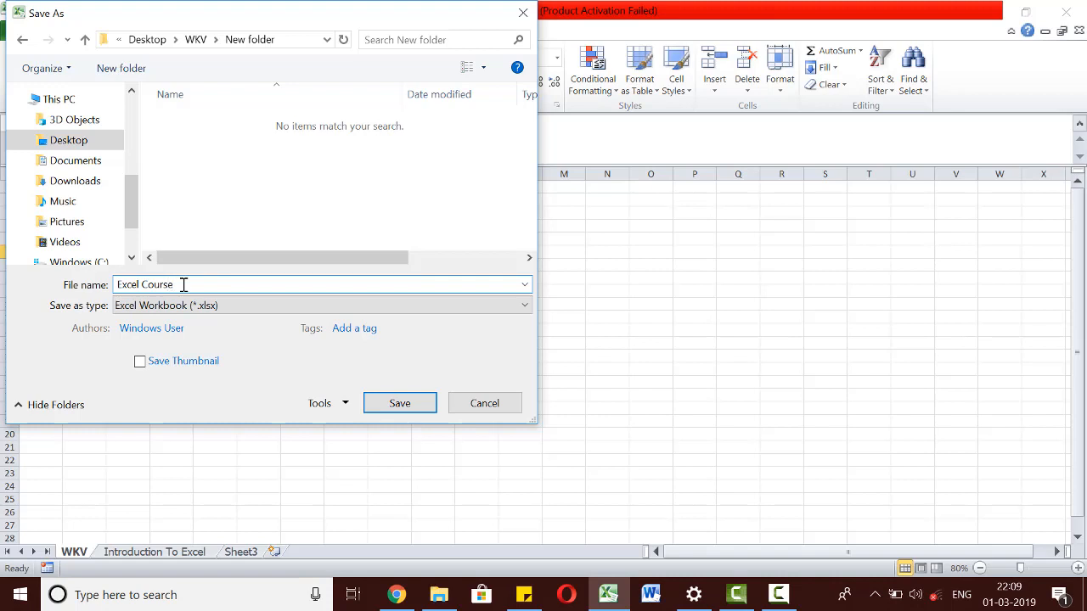
pyautogui.click(399, 403)
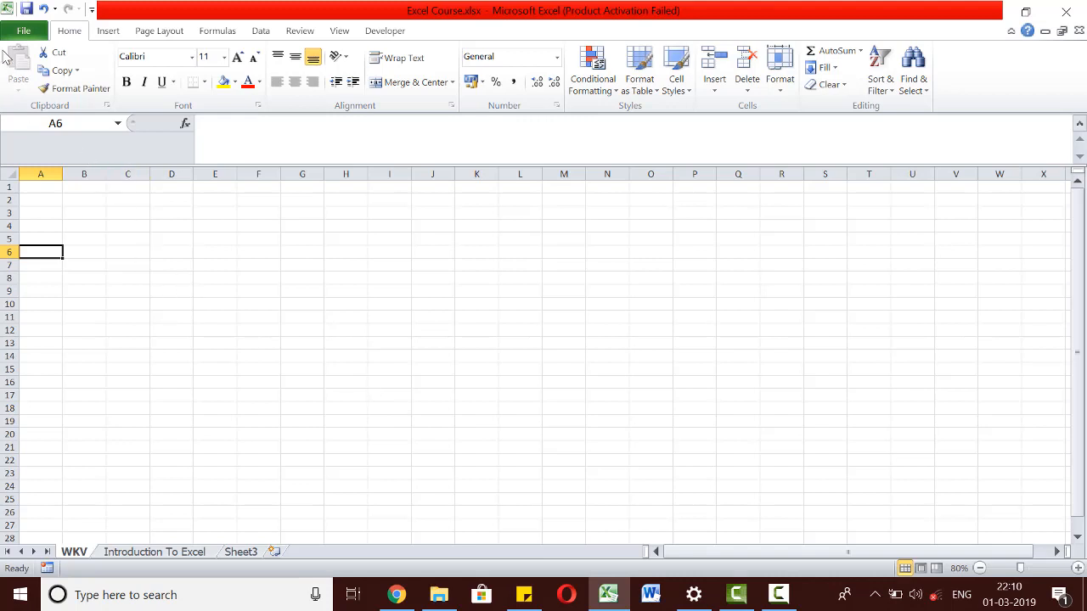
# - Close Excel, leaving 'Excel Course.xlsx' saved and the Windows desktop showing
pyautogui.click(24, 31)
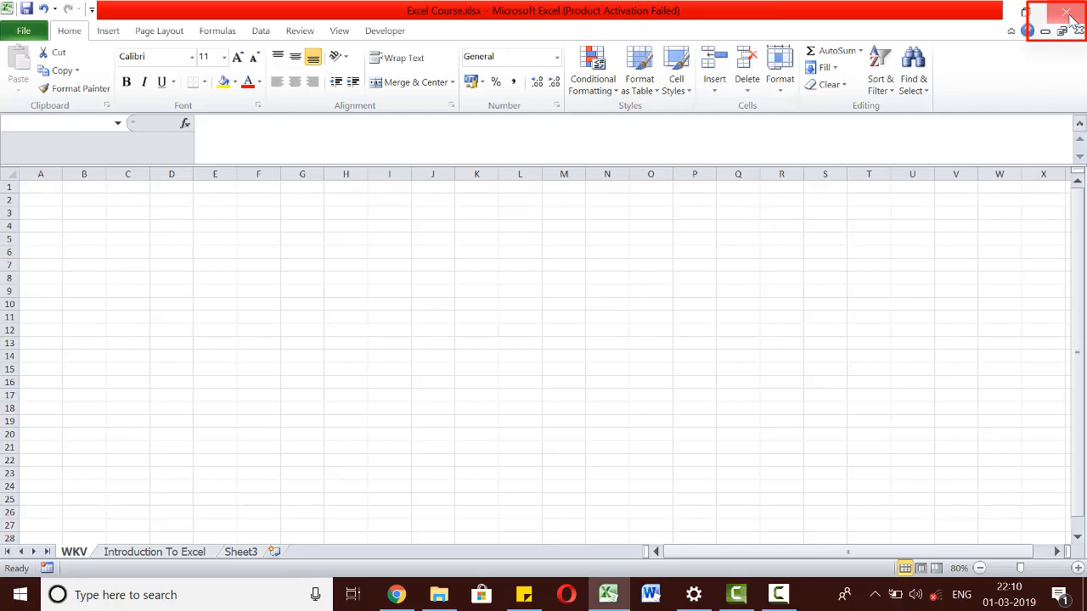
pyautogui.click(1069, 13)
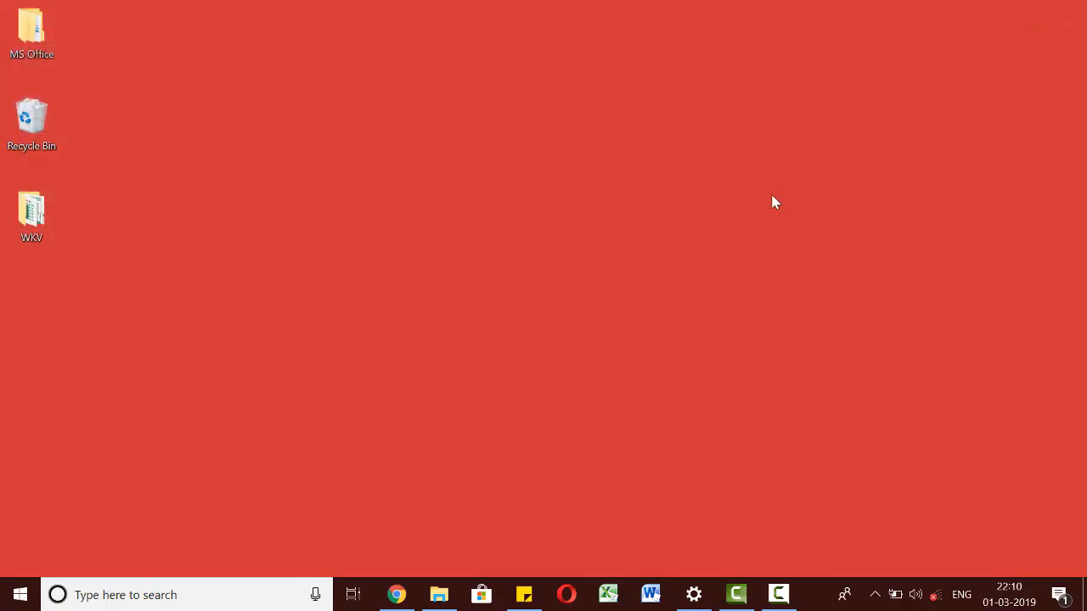